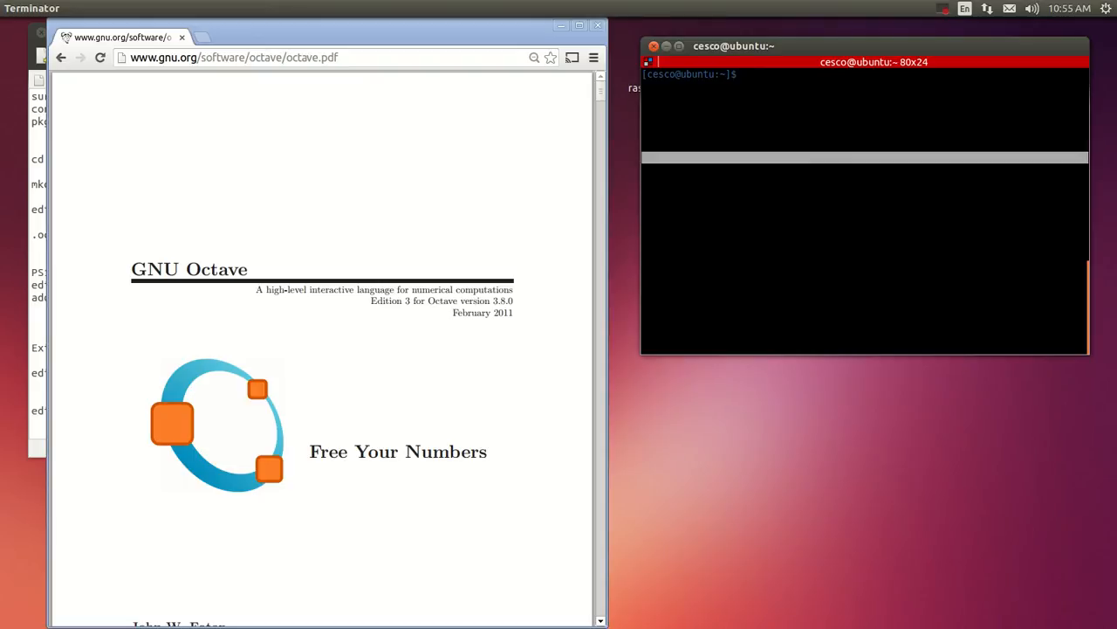
{"action": "type", "text": "clear"}
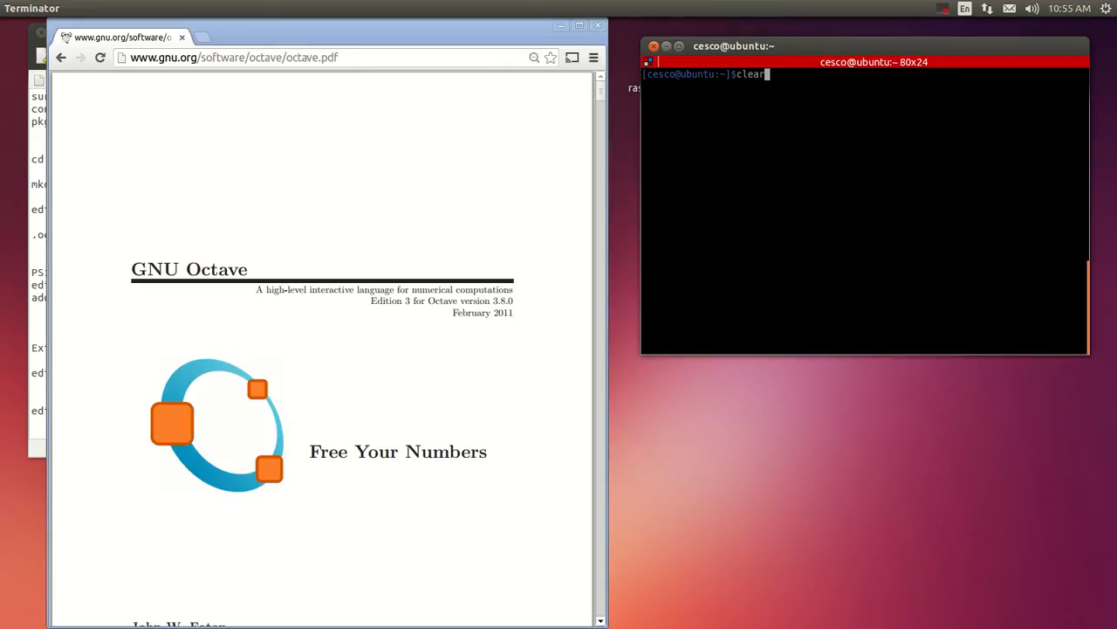
{"action": "type", "text": "ssh -X pi@192.168.1.33"}
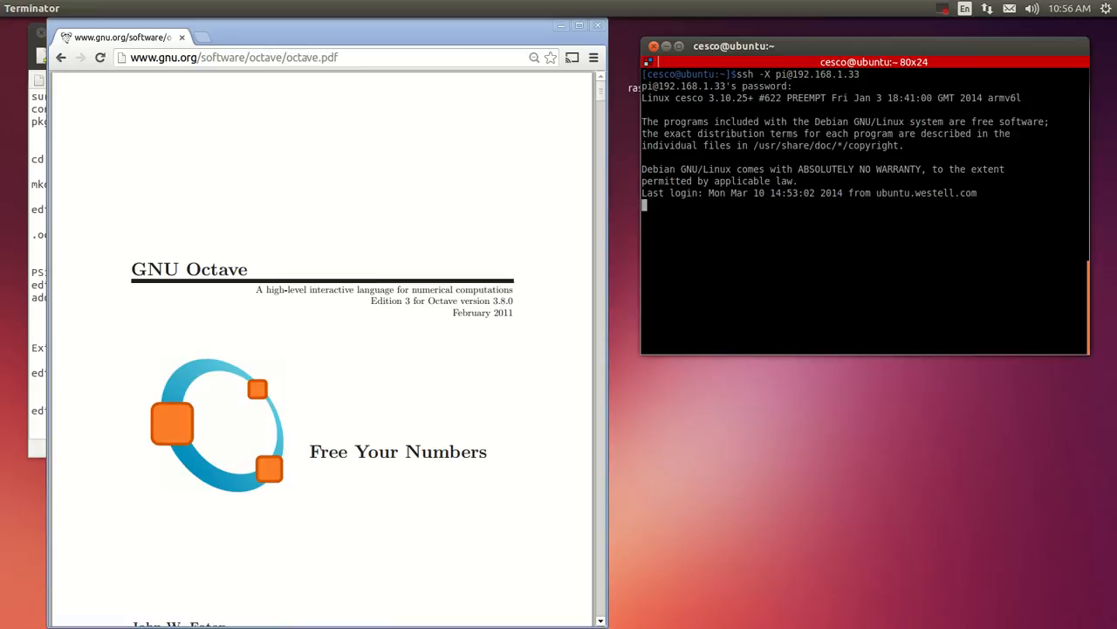
{"action": "key", "text": "Return"}
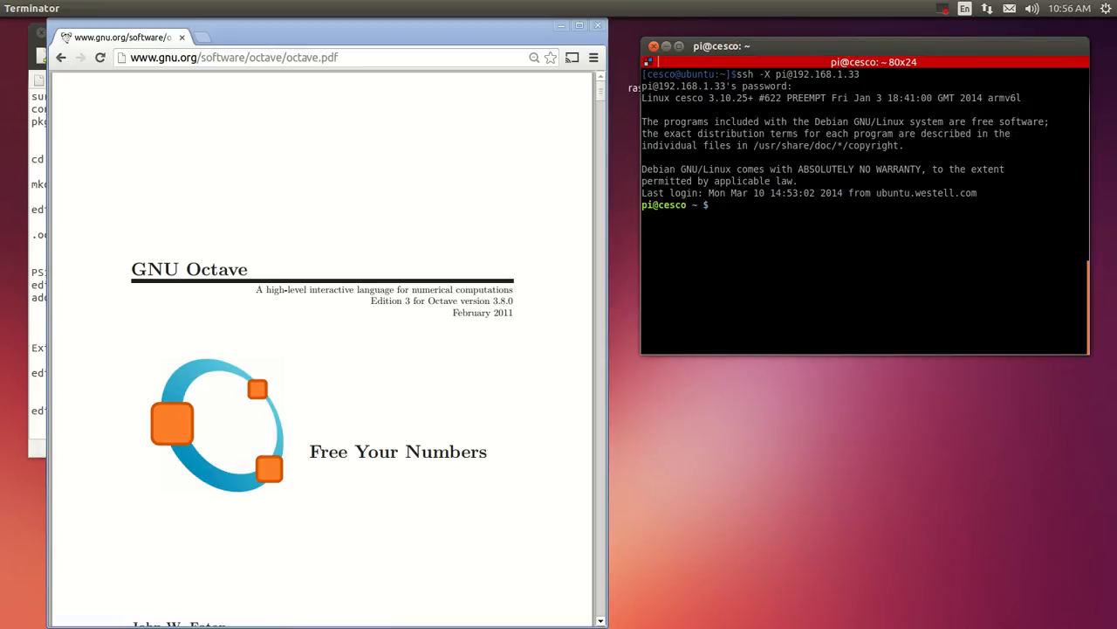
{"action": "type", "text": "o"}
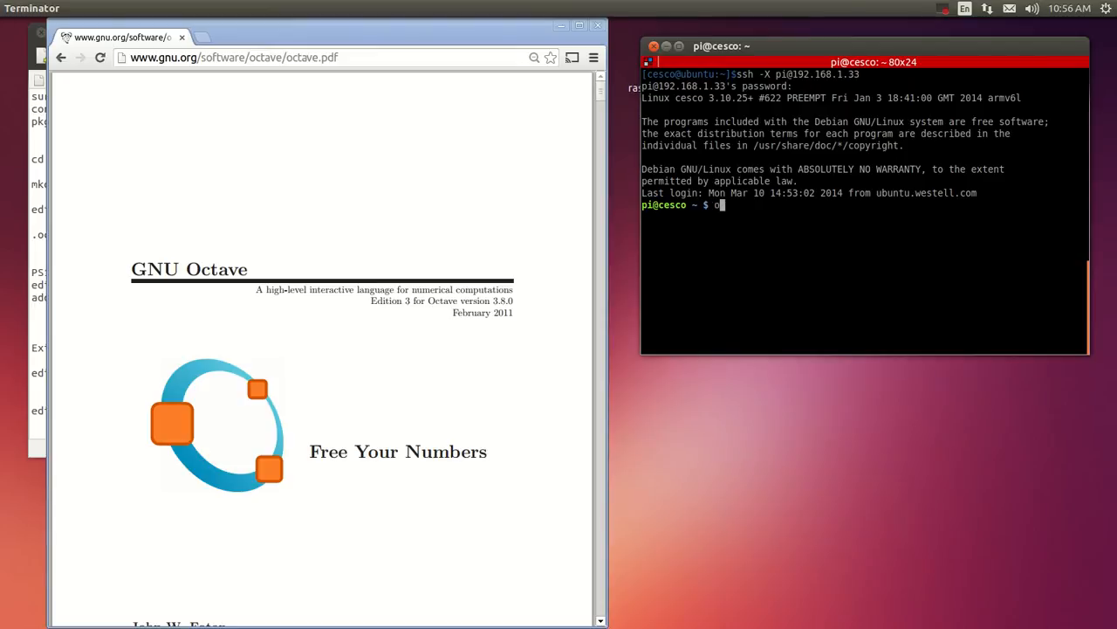
{"action": "type", "text": "ctave"}
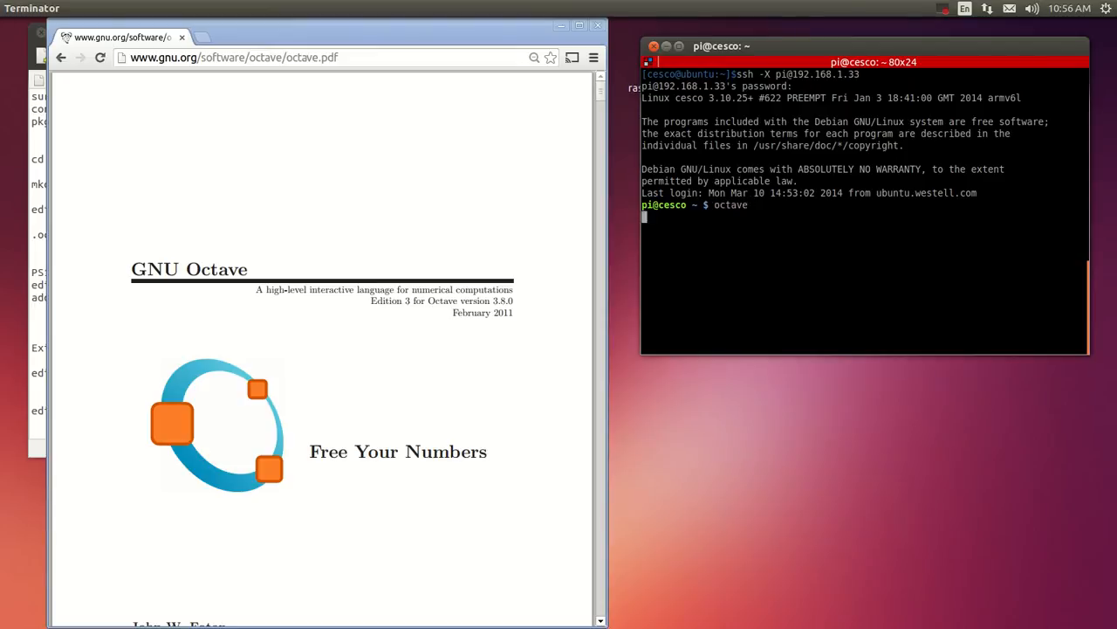
Step: Launch Octave on the Pi and scroll through the octave.pdf contents and preface in Chrome
{"action": "key", "text": "Return"}
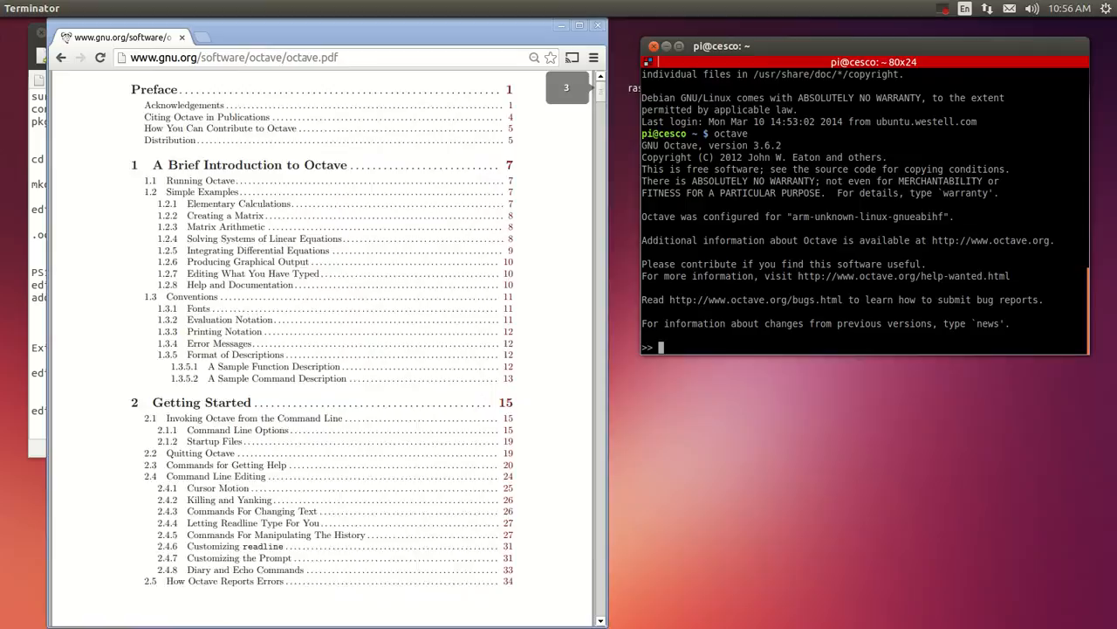
{"action": "scroll", "scroll_direction": "down", "scroll_amount": 3}
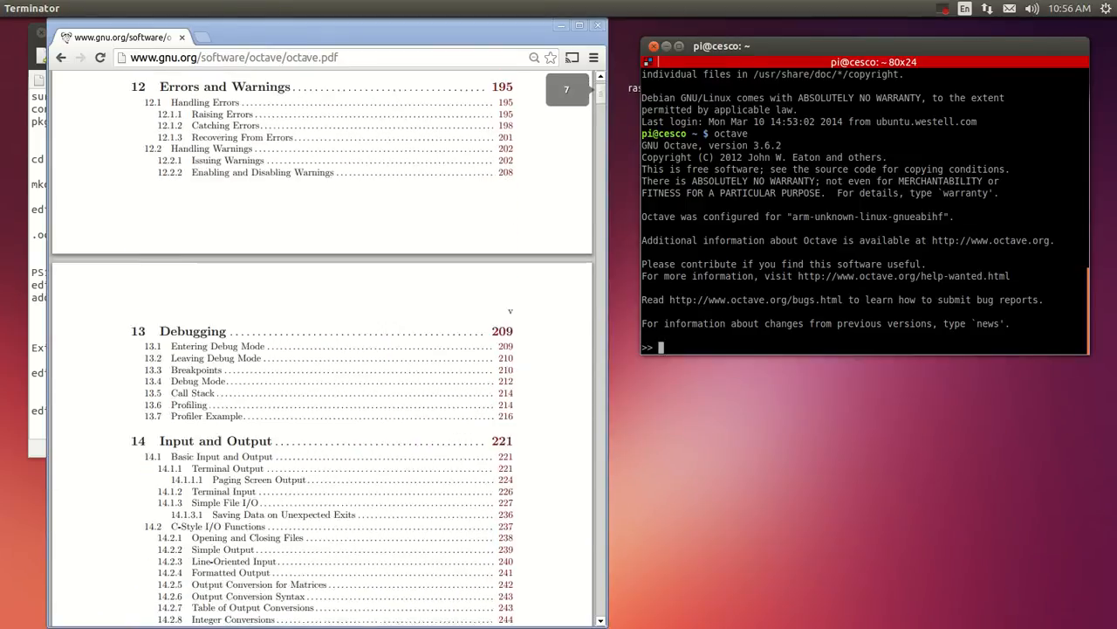
{"action": "scroll", "scroll_direction": "down", "scroll_amount": 3}
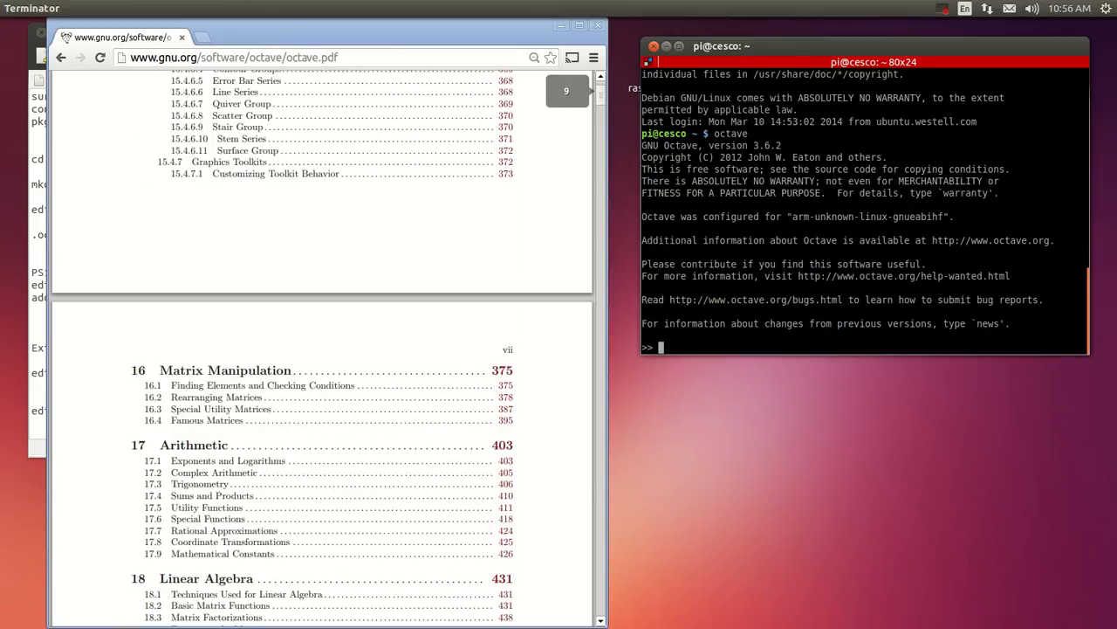
{"action": "scroll", "scroll_direction": "down", "scroll_amount": 3}
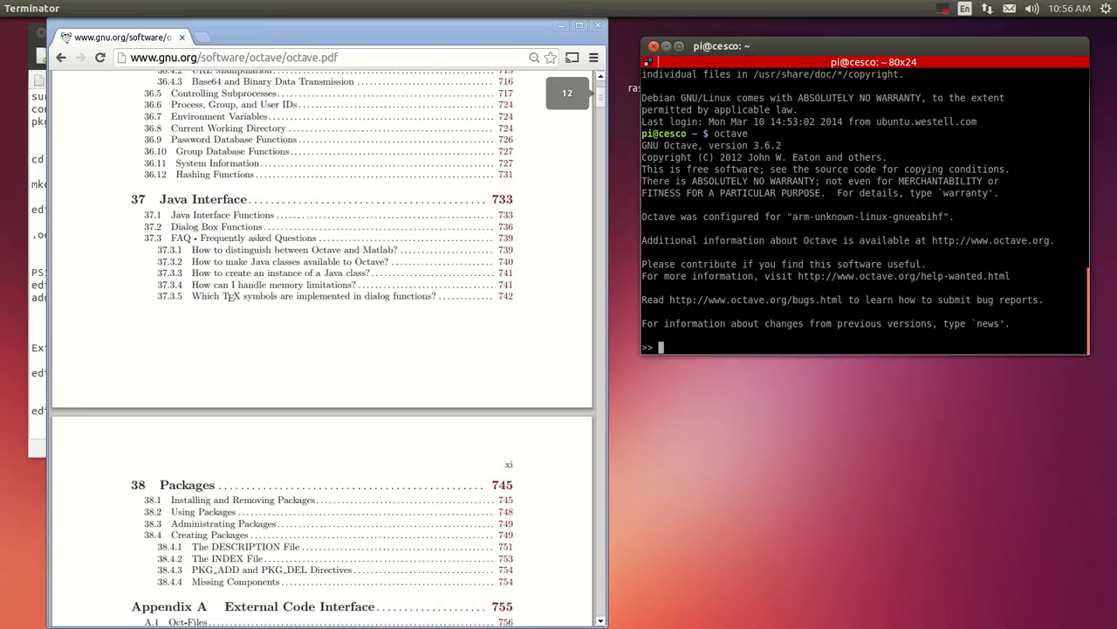
{"action": "scroll", "scroll_direction": "down", "scroll_amount": 3}
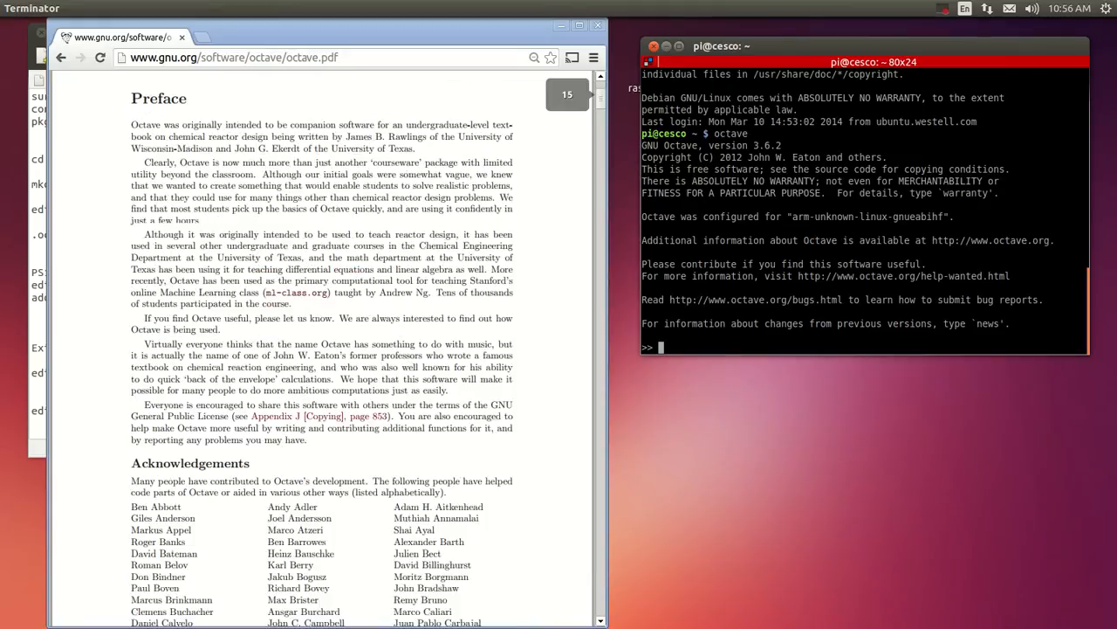
{"action": "scroll", "scroll_direction": "down", "scroll_amount": 3}
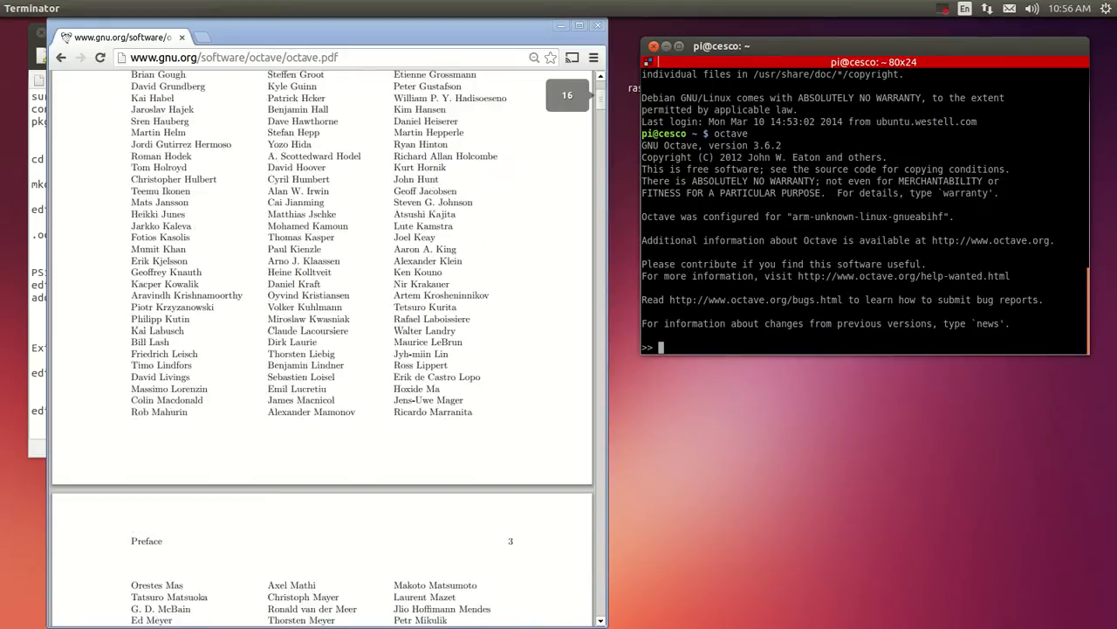
{"action": "scroll", "scroll_direction": "down", "scroll_amount": 3}
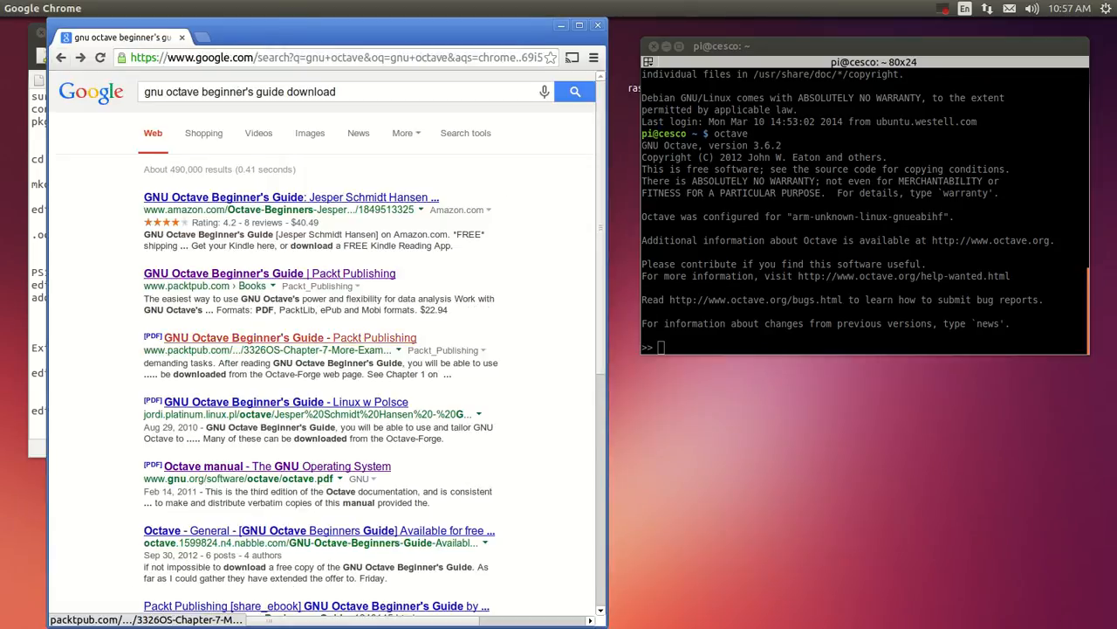
{"action": "left_click", "coordinate": [290, 337]}
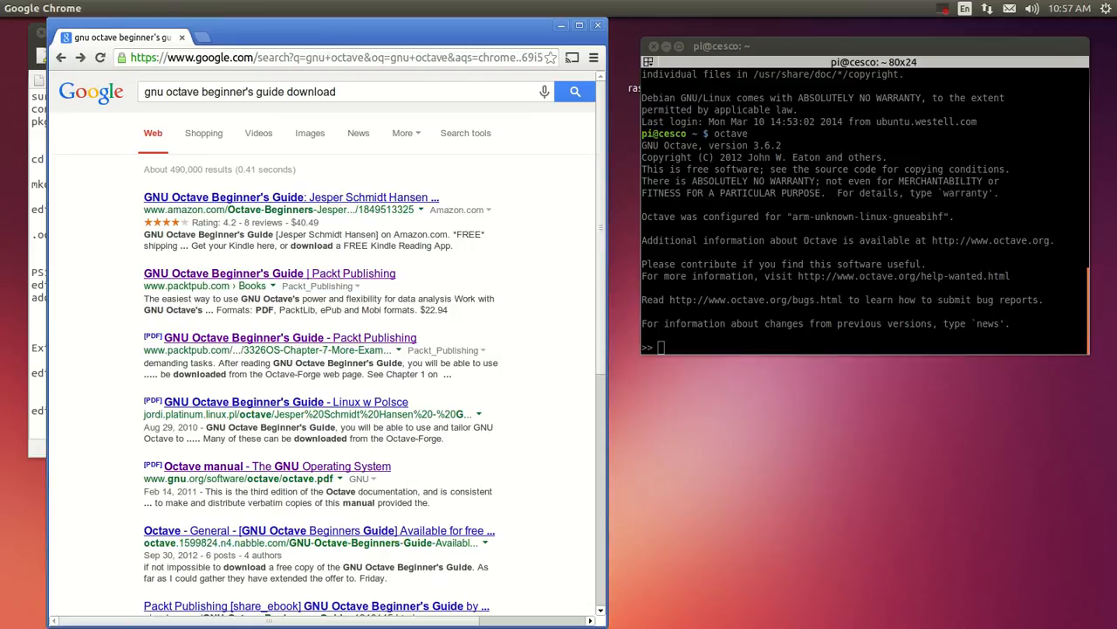
{"action": "mouse_move", "coordinate": [202, 464]}
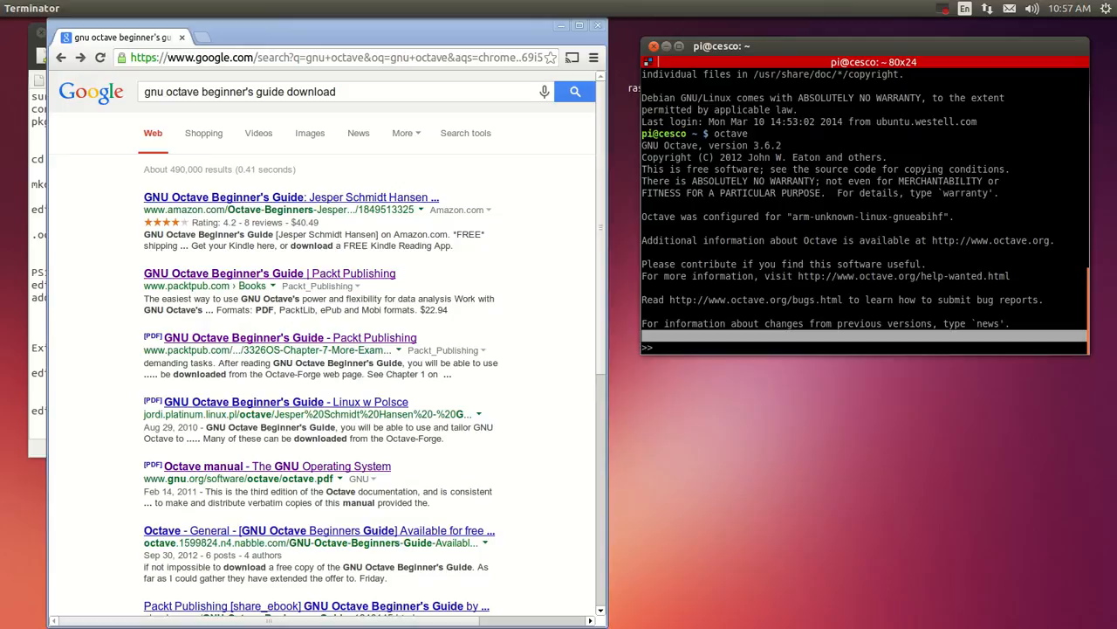
Step: Run ls at the Octave prompt, then mkdir octave to create the folder
{"action": "type", "text": "ls"}
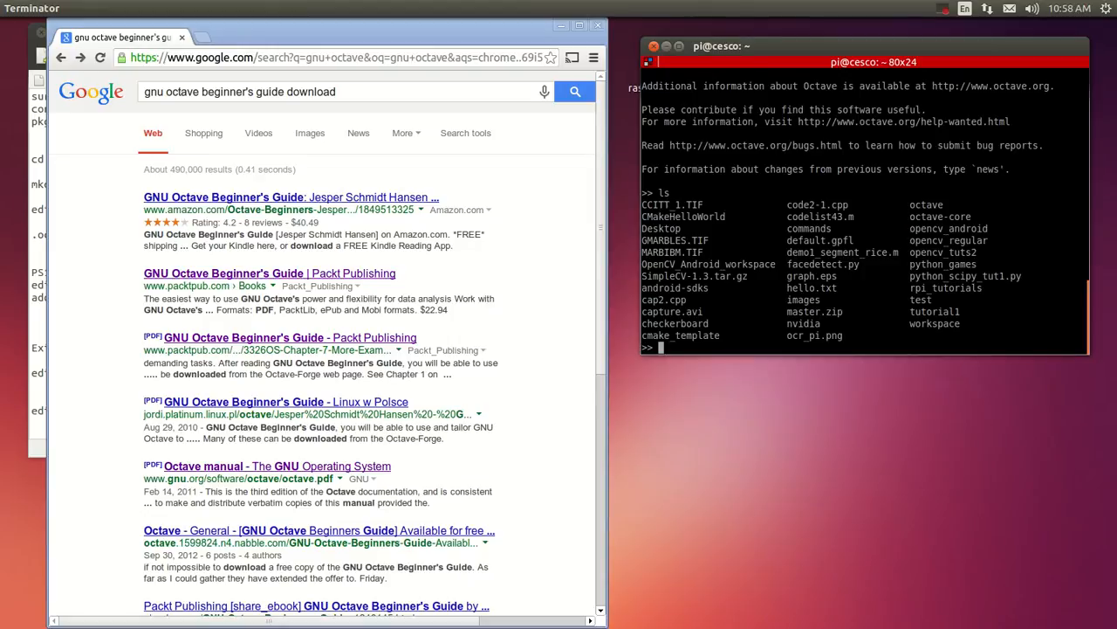
{"action": "double_click", "coordinate": [925, 205]}
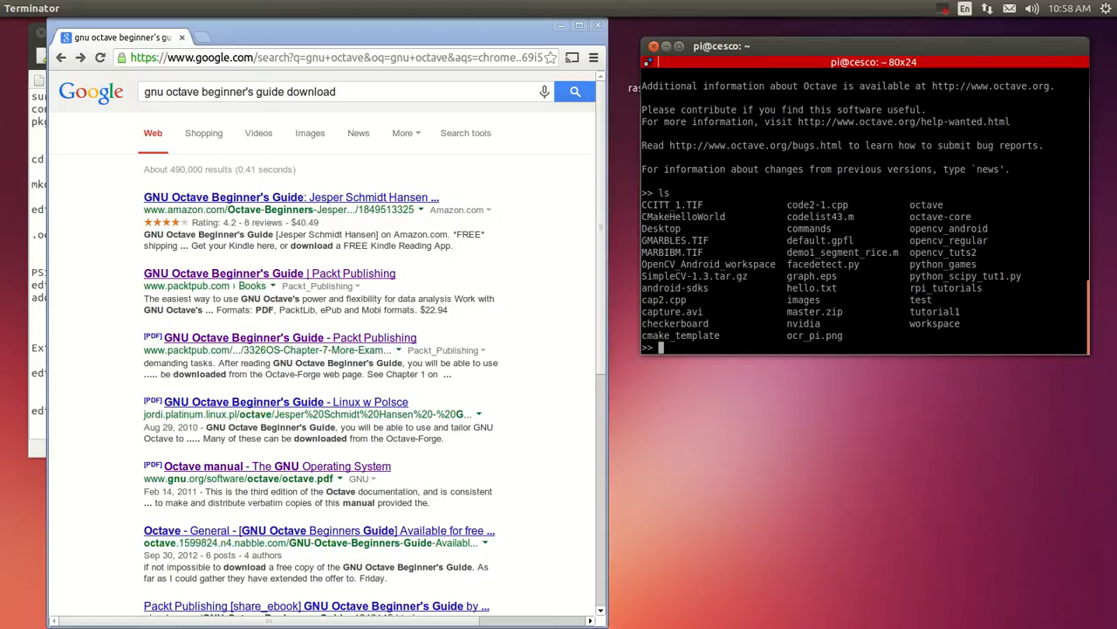
{"action": "type", "text": "m"}
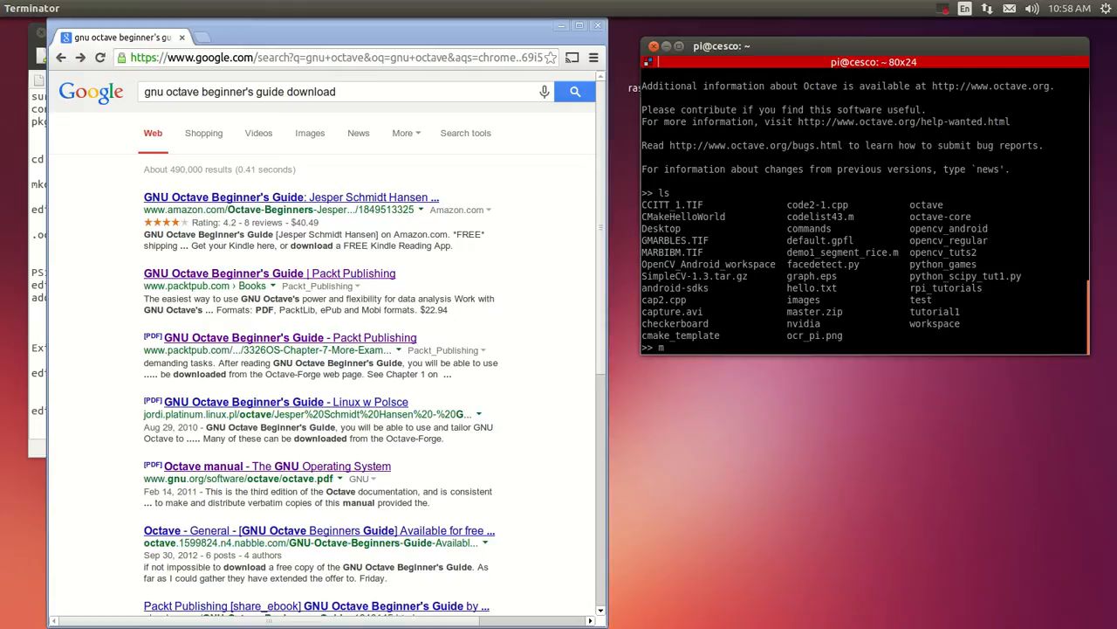
{"action": "type", "text": "mdir"}
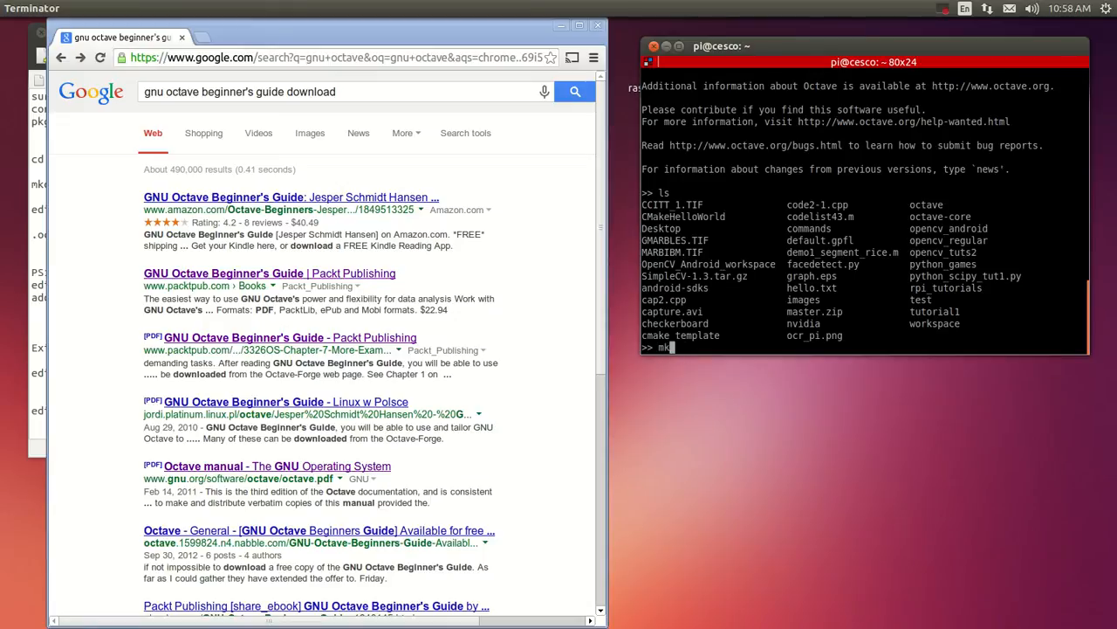
{"action": "type", "text": "dir"}
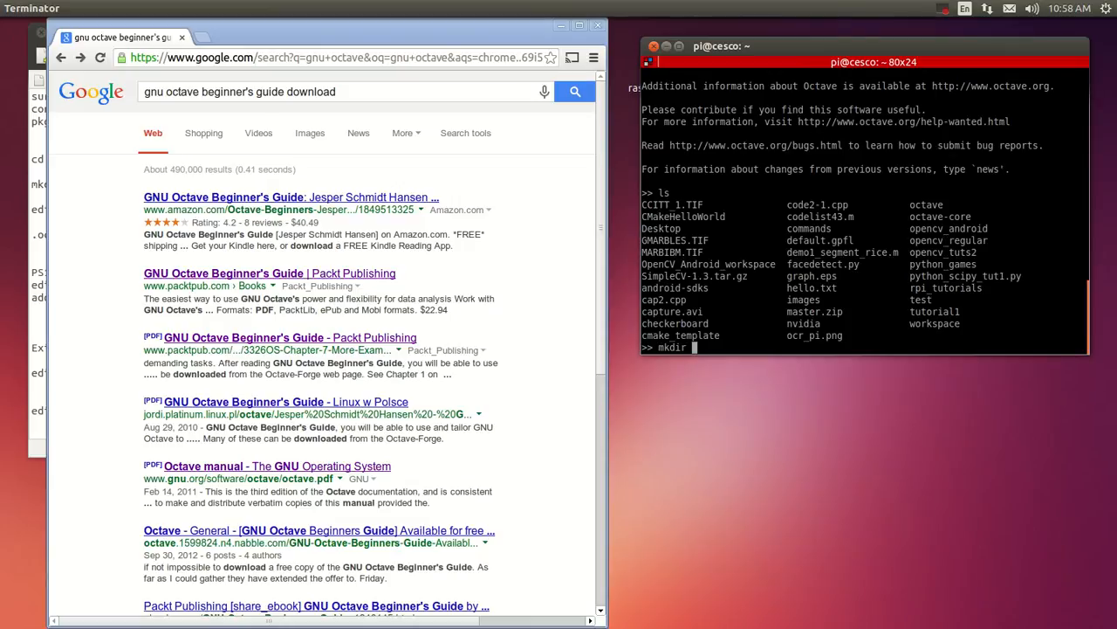
{"action": "type", "text": "octave"}
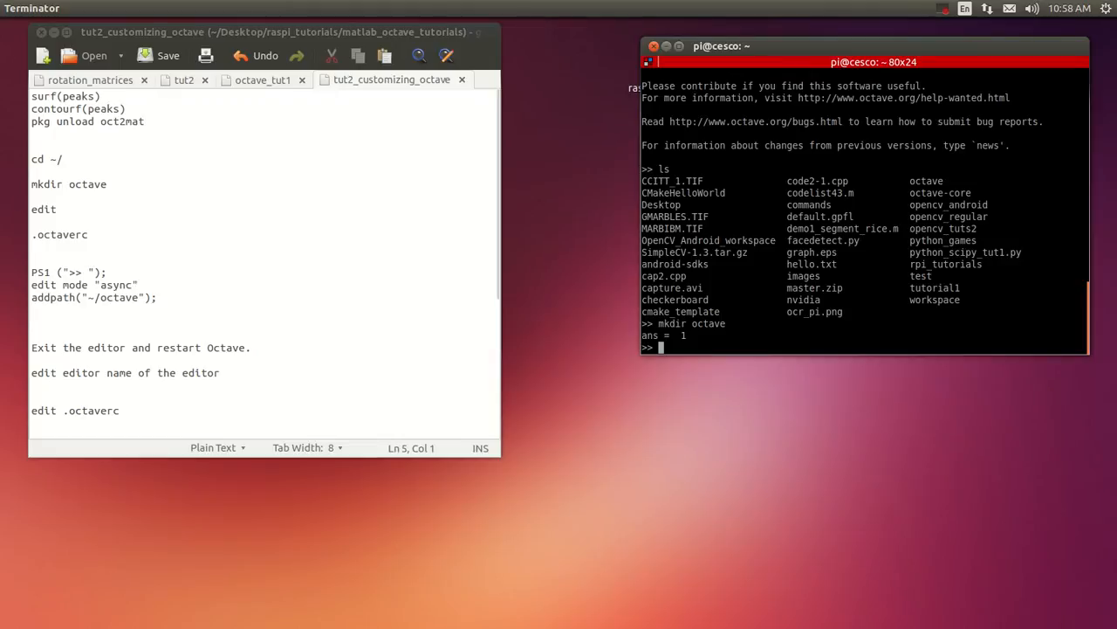
Step: Change into the octave folder with cd, list it with ls, and type edit
{"action": "type", "text": "cd"}
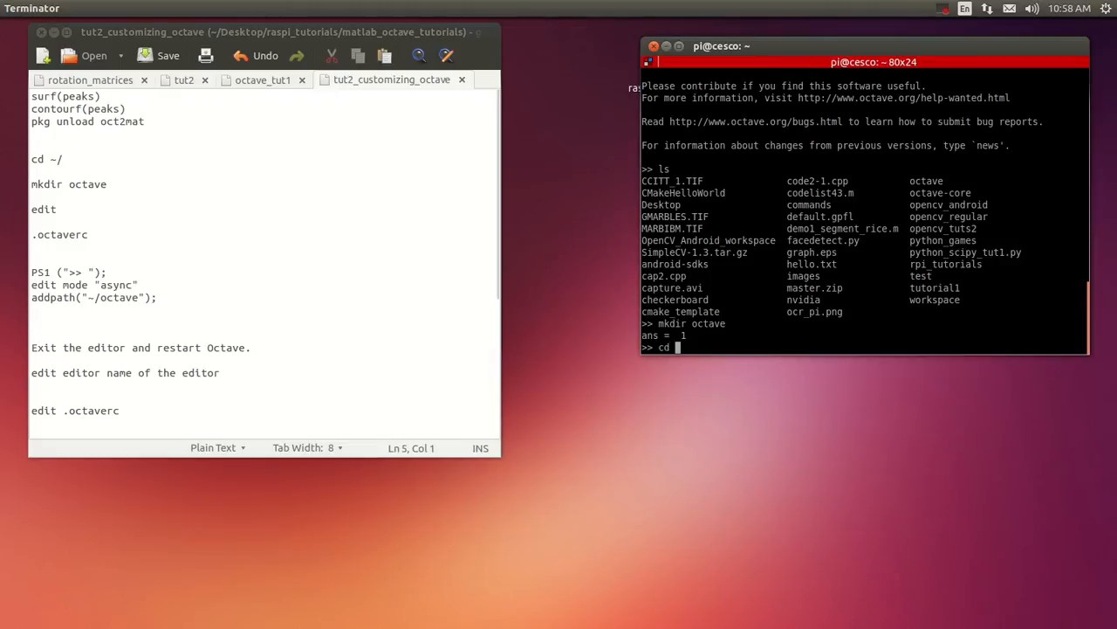
{"action": "type", "text": "octave"}
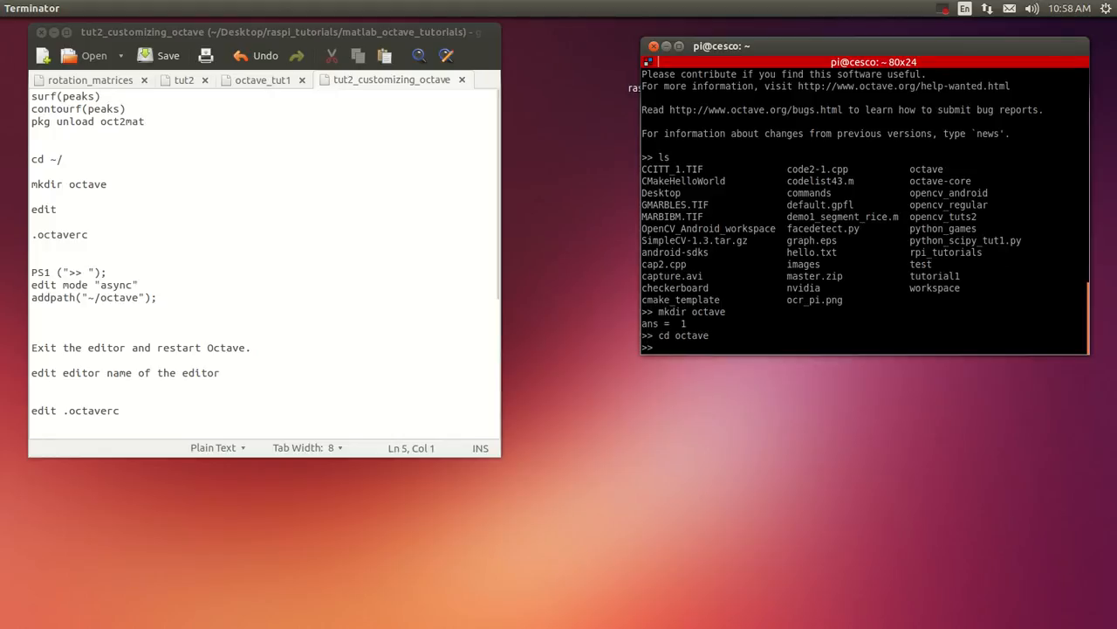
{"action": "type", "text": "ls"}
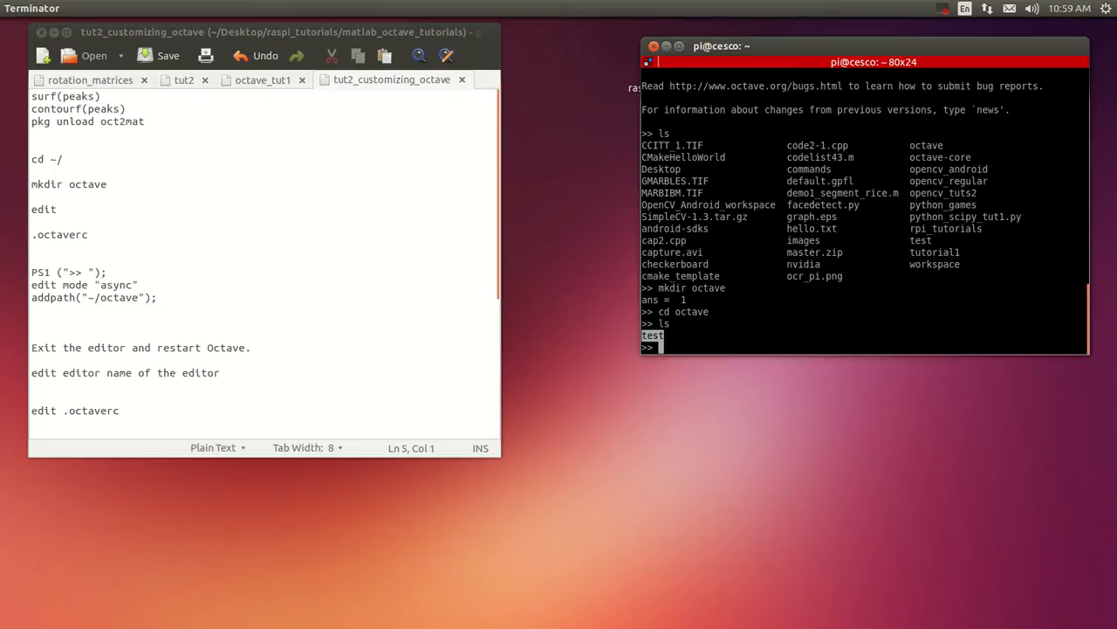
{"action": "type", "text": "edci"}
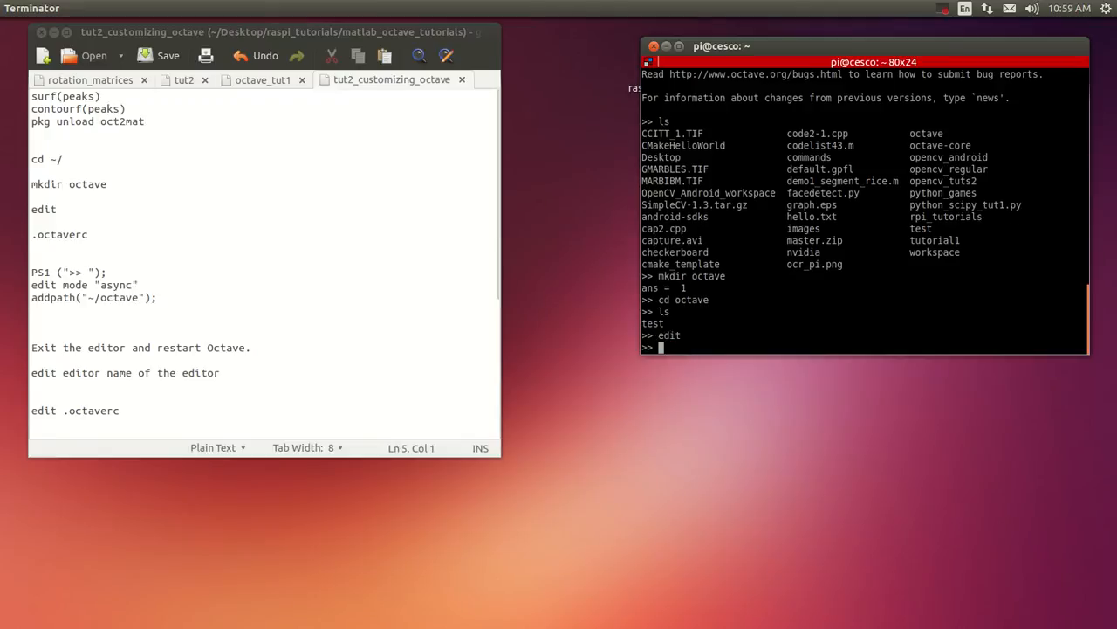
Step: Run edit so Emacs opens, then select the word edit in the tutorial notes
{"action": "key", "text": "Return"}
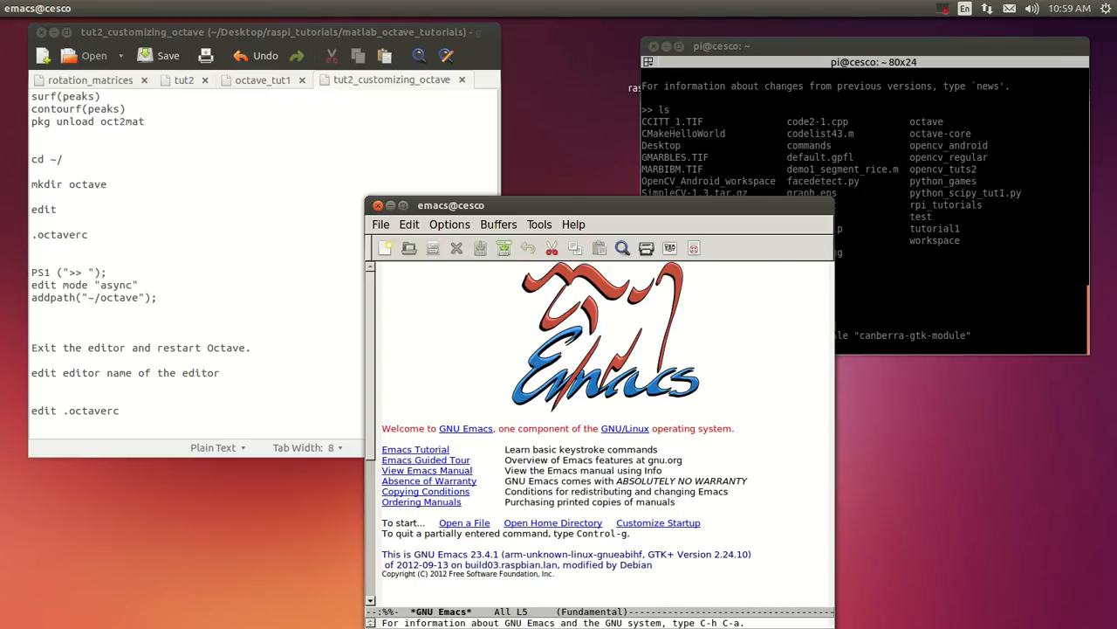
{"action": "mouse_move", "coordinate": [622, 248]}
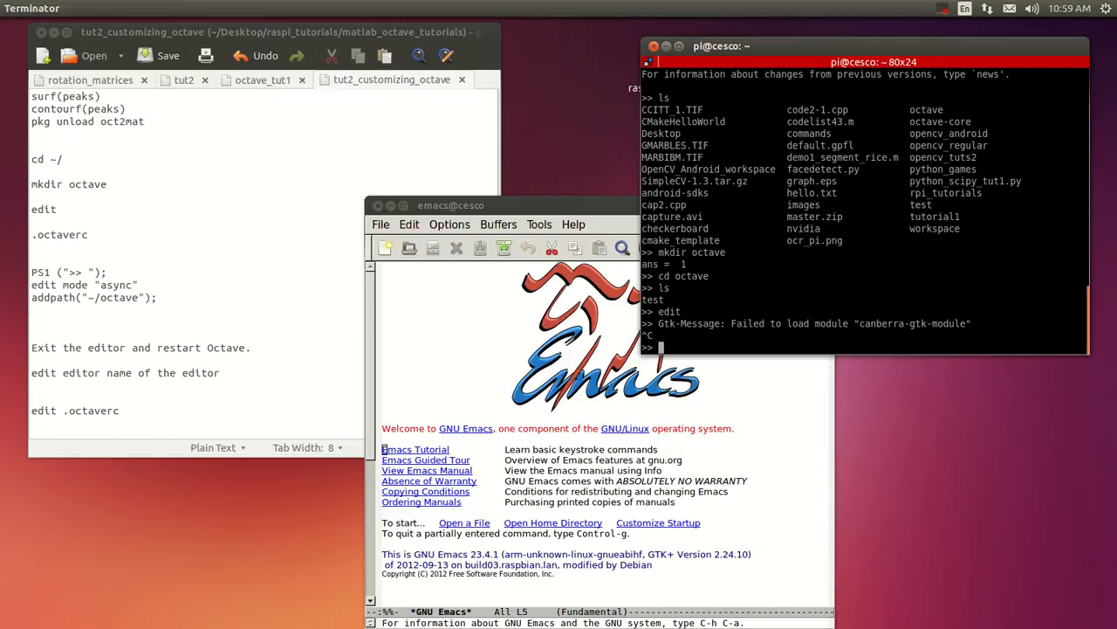
{"action": "left_click_drag", "start_coordinate": [451, 206], "coordinate": [299, 199]}
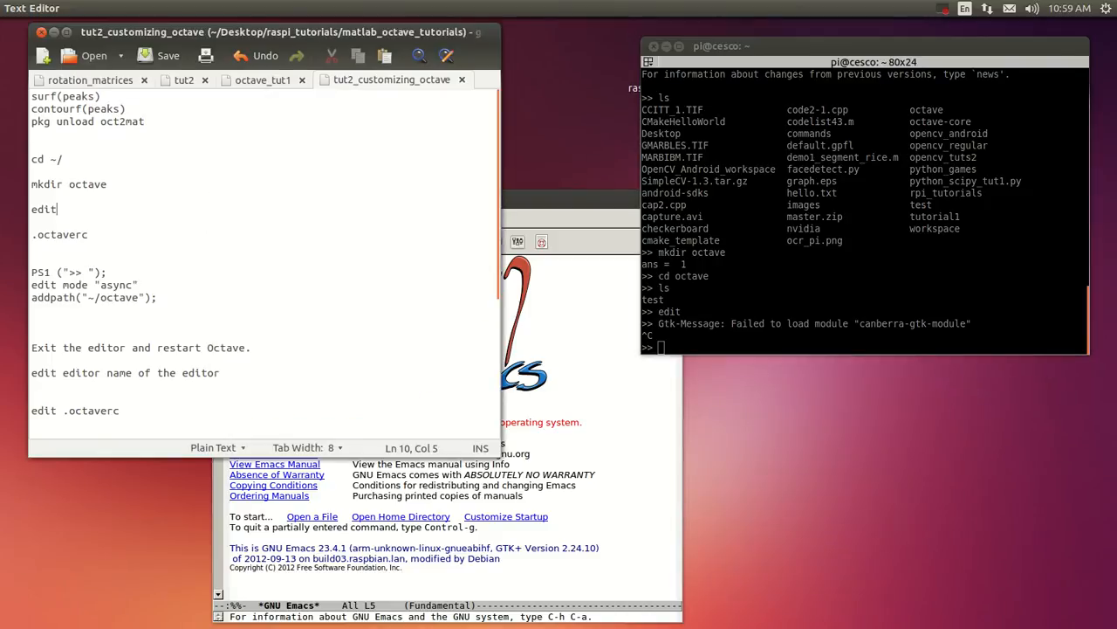
Step: Take the edit editor line from the notes, try nano and vim, then run edit editor emacs
{"action": "triple_click", "coordinate": [122, 374]}
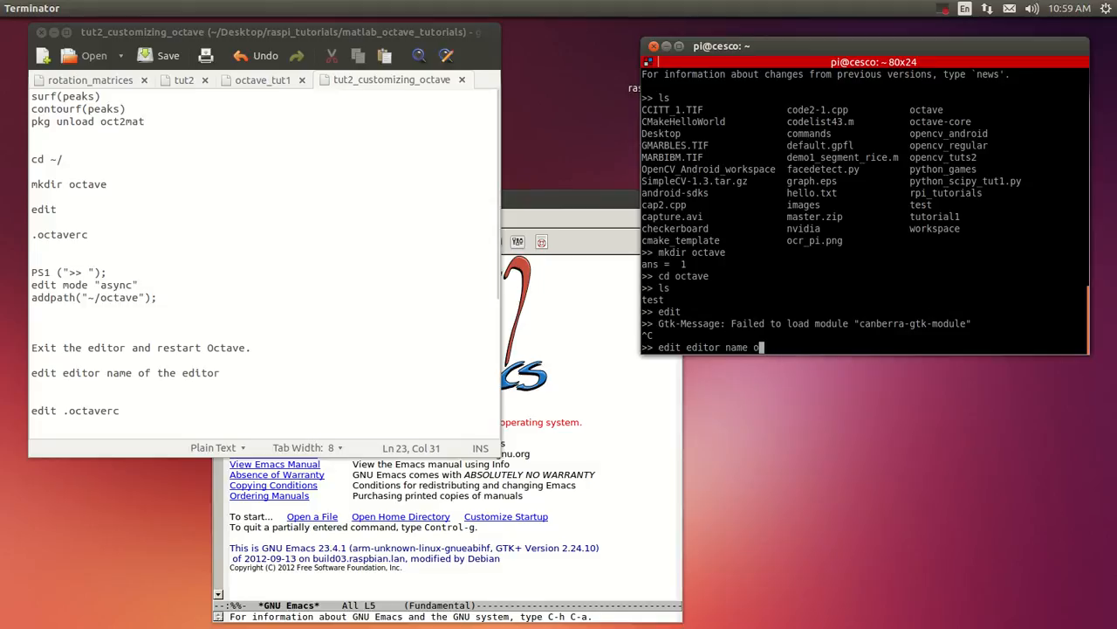
{"action": "key", "text": "BackSpace"}
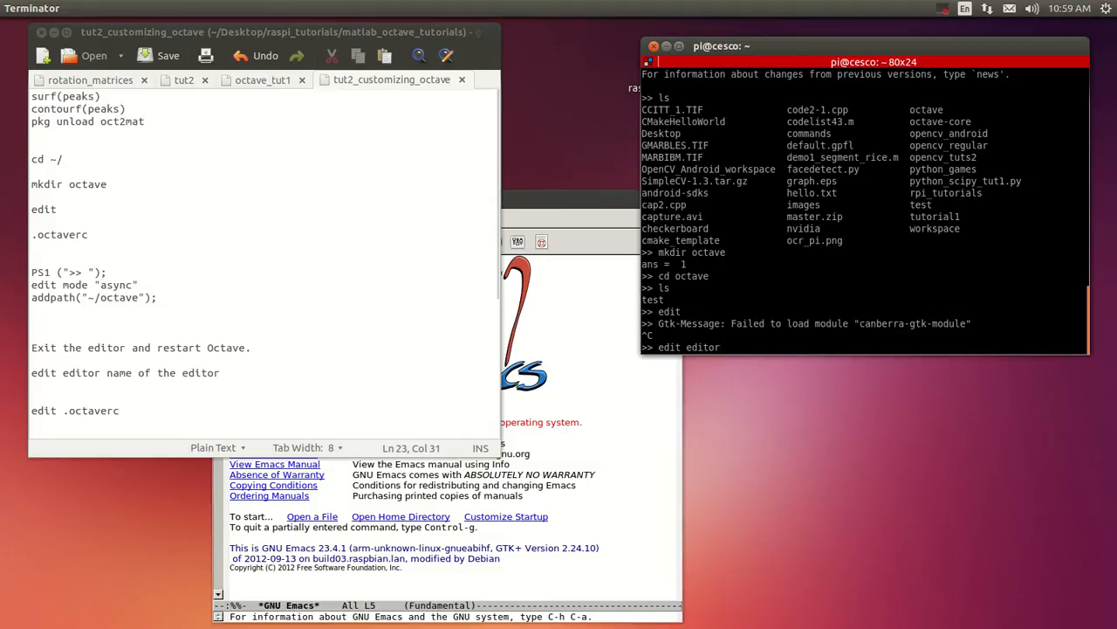
{"action": "type", "text": "n"}
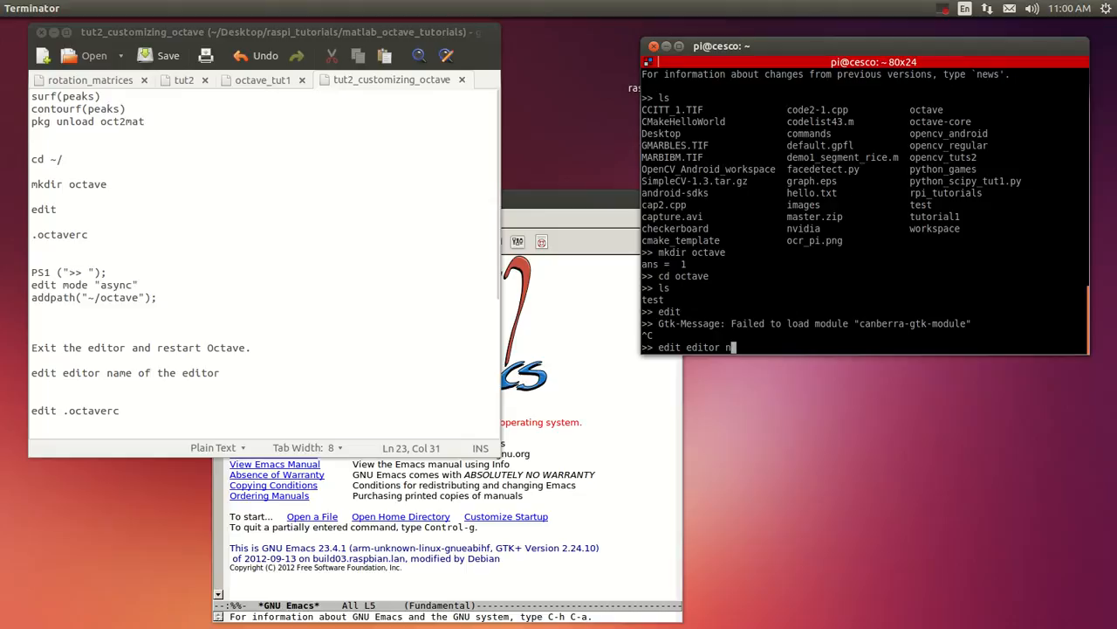
{"action": "type", "text": "ano"}
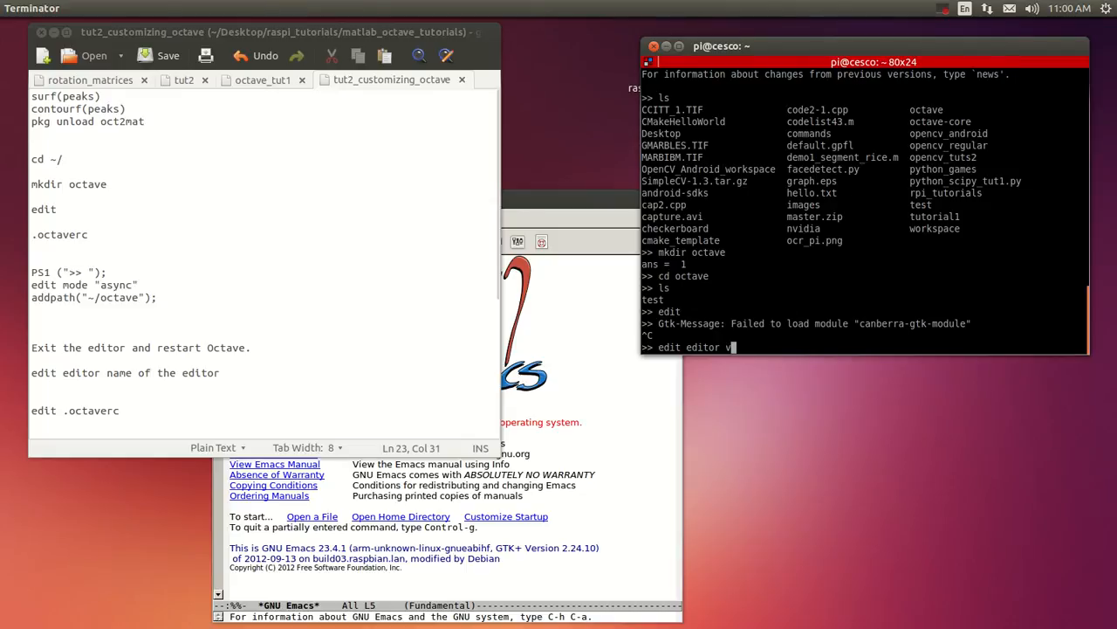
{"action": "type", "text": "im"}
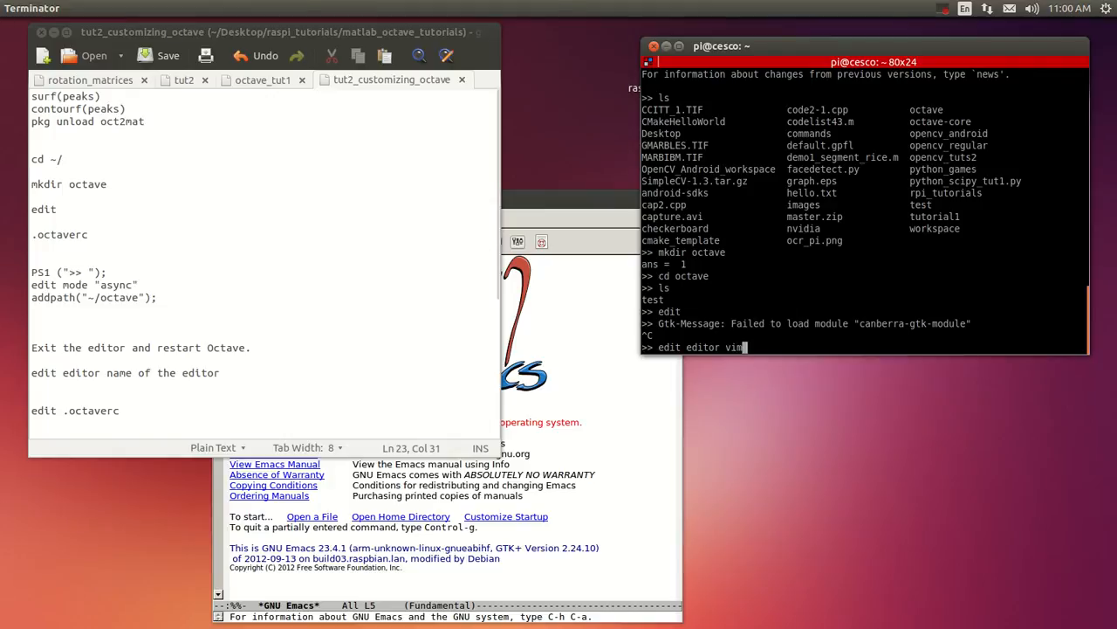
{"action": "key", "text": "BackSpace"}
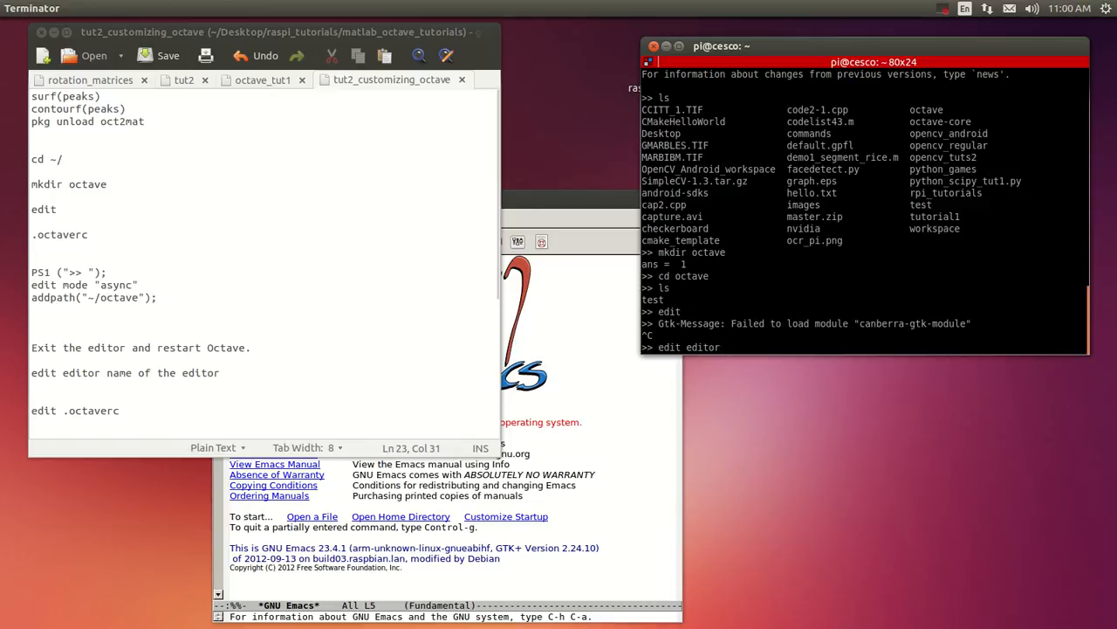
{"action": "type", "text": "ema"}
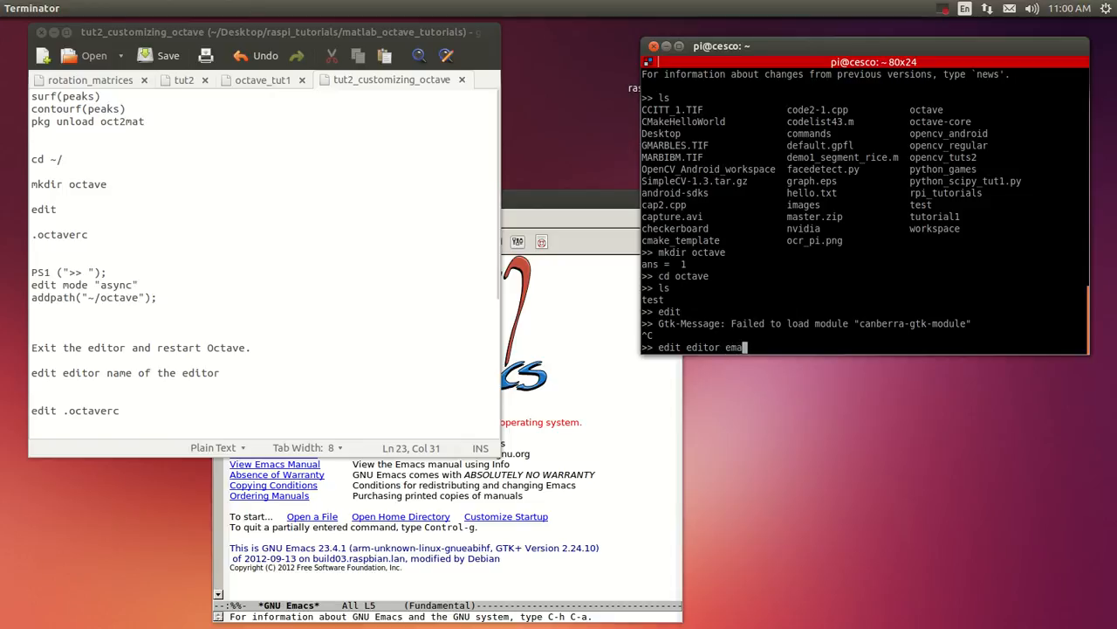
{"action": "type", "text": "cs"}
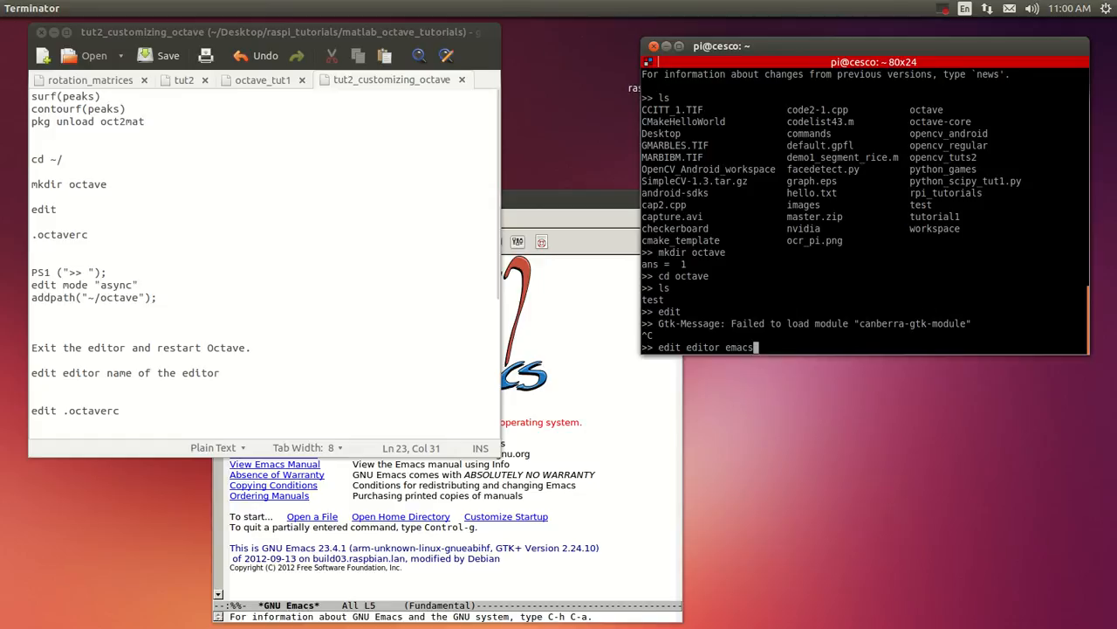
{"action": "key", "text": "Return"}
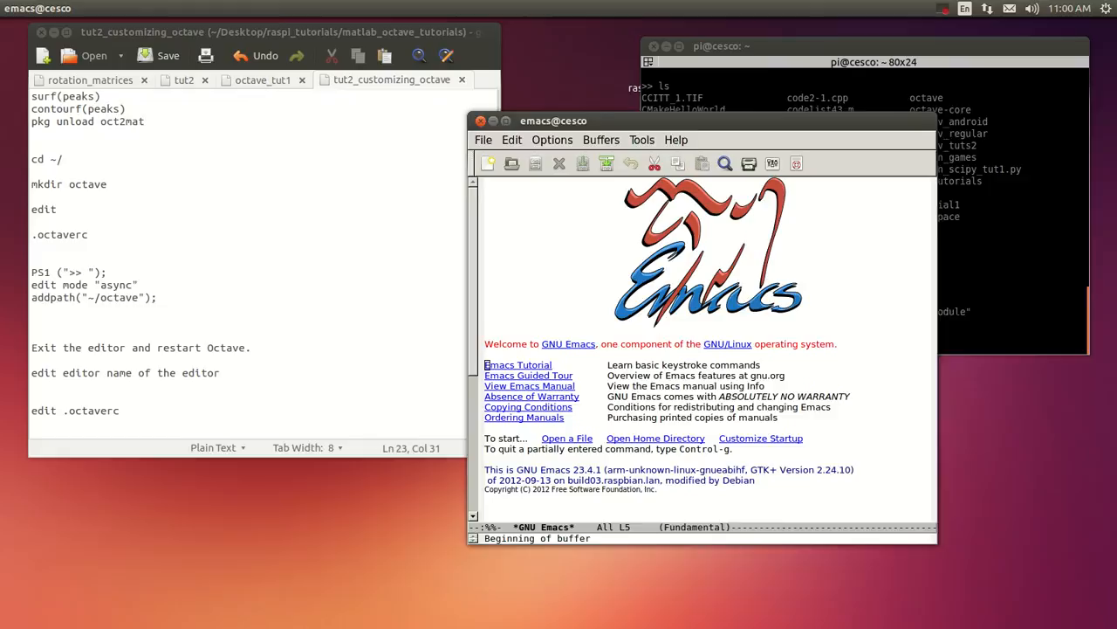
Step: Bring the Emacs window forward and show its File menu
{"action": "left_click_drag", "start_coordinate": [551, 120], "coordinate": [583, 108]}
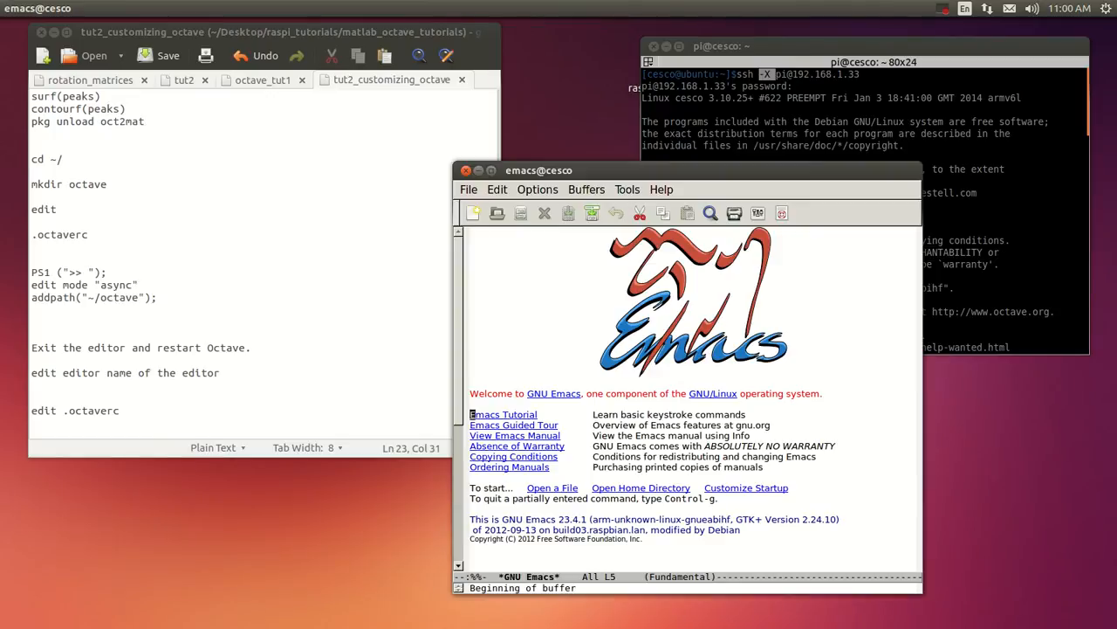
{"action": "left_click", "coordinate": [468, 189]}
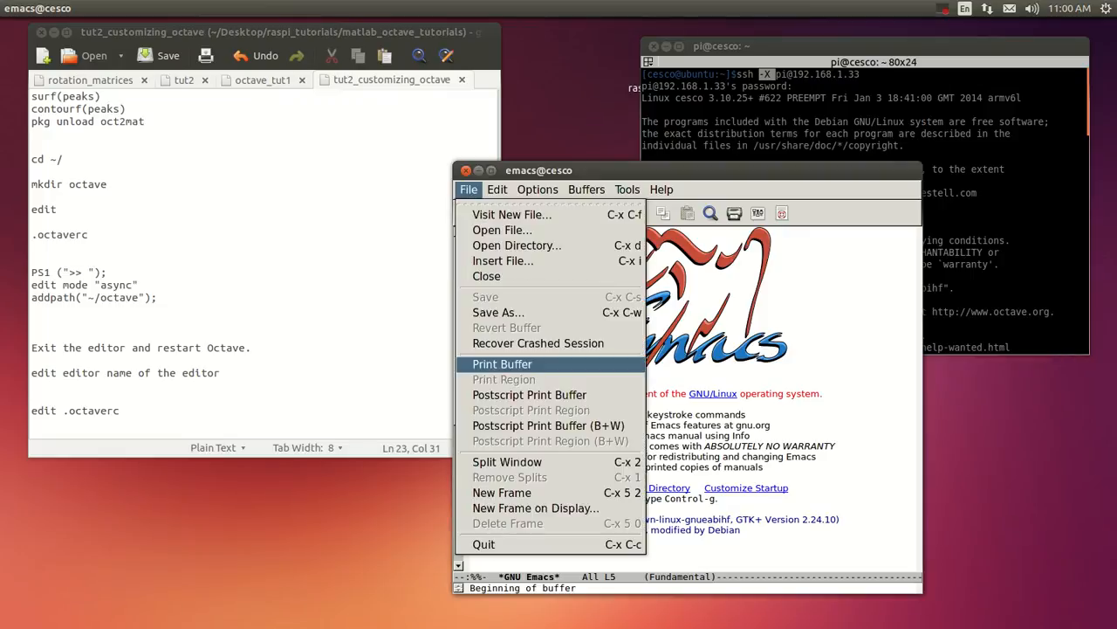
{"action": "mouse_move", "coordinate": [537, 342]}
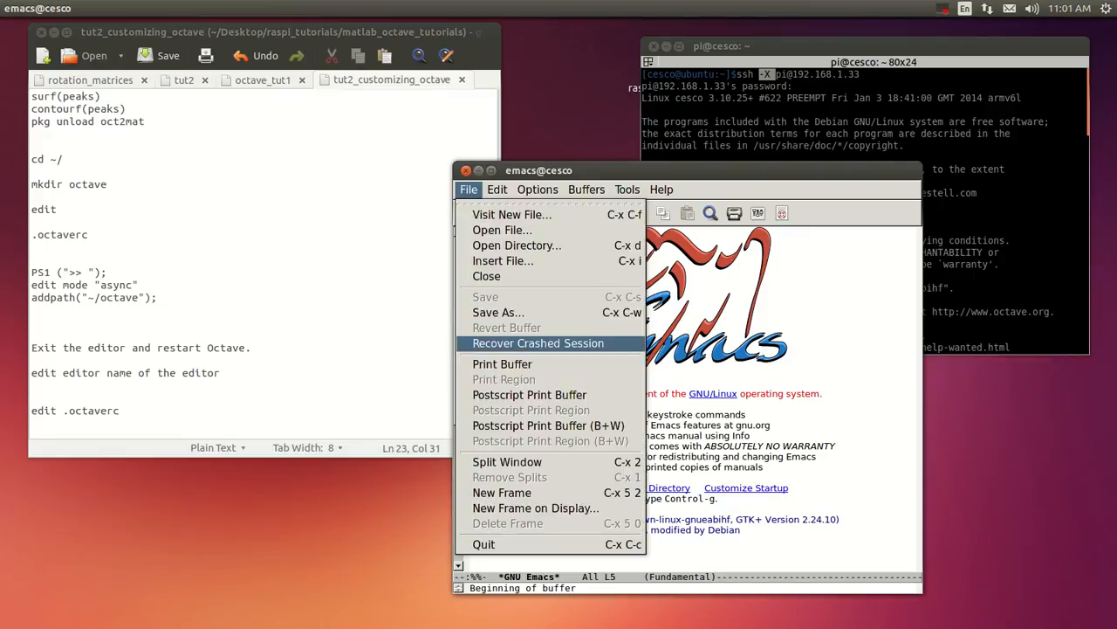
{"action": "mouse_move", "coordinate": [512, 213]}
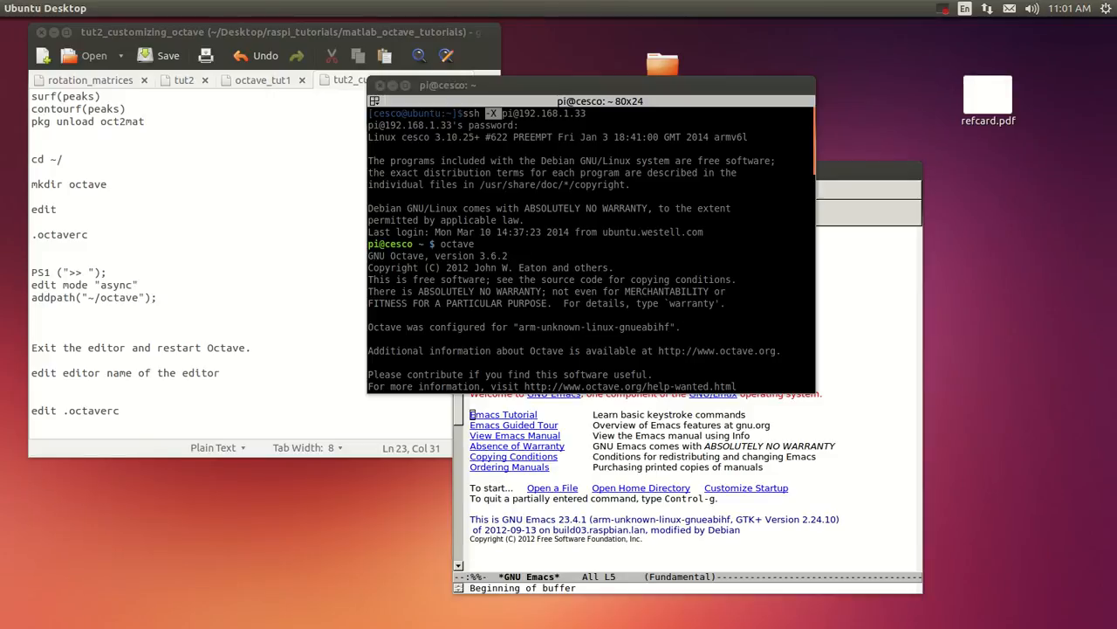
{"action": "right_click", "coordinate": [989, 100]}
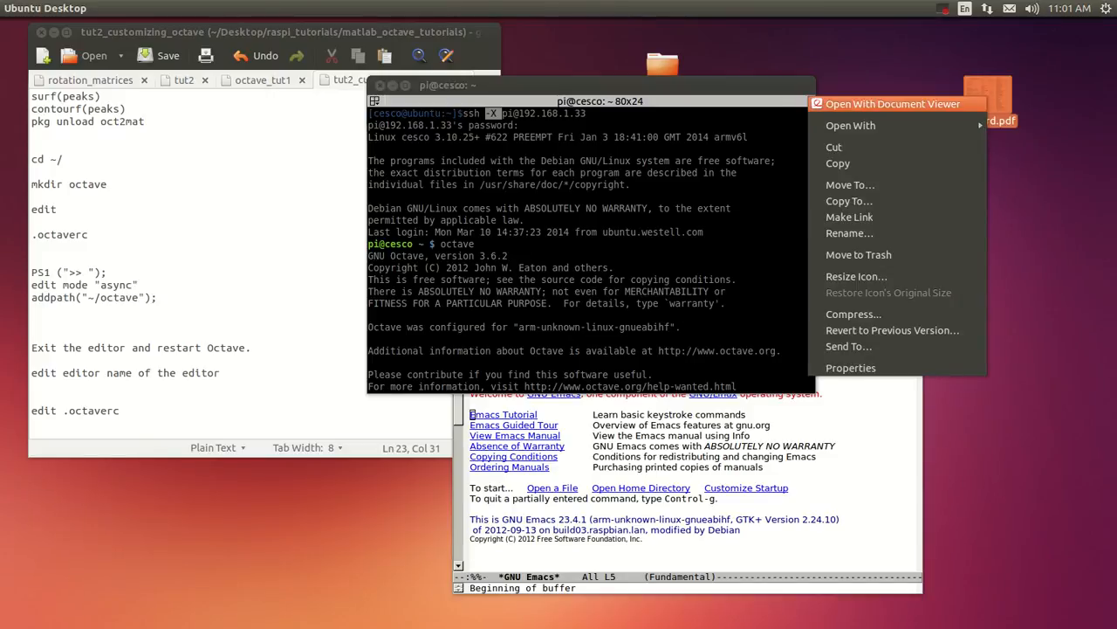
{"action": "left_click", "coordinate": [893, 103]}
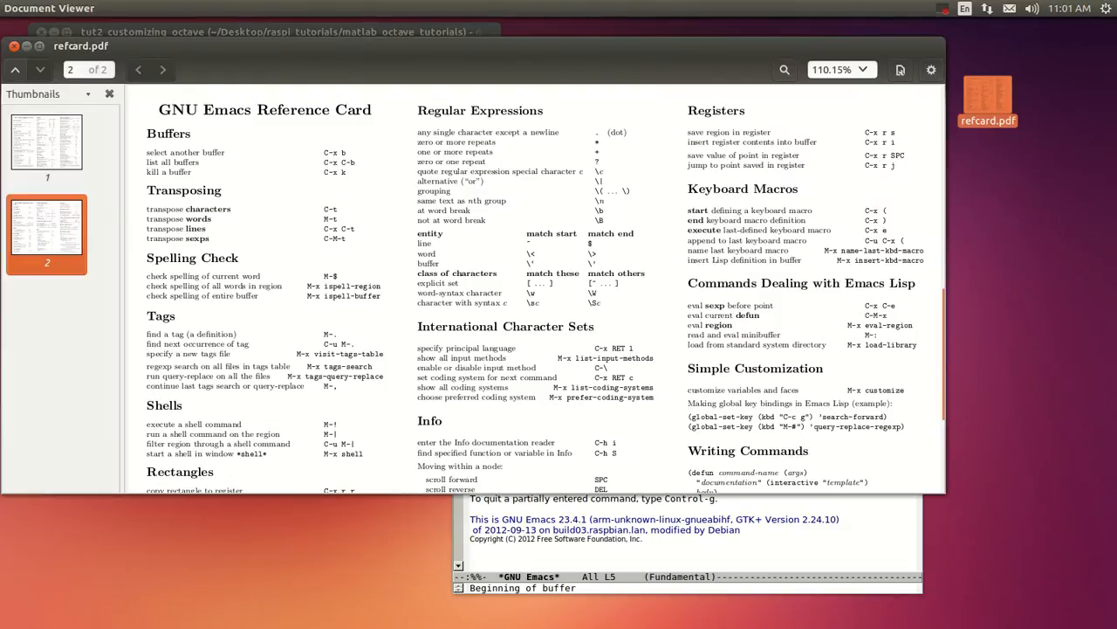
{"action": "scroll", "scroll_direction": "down", "scroll_amount": 3}
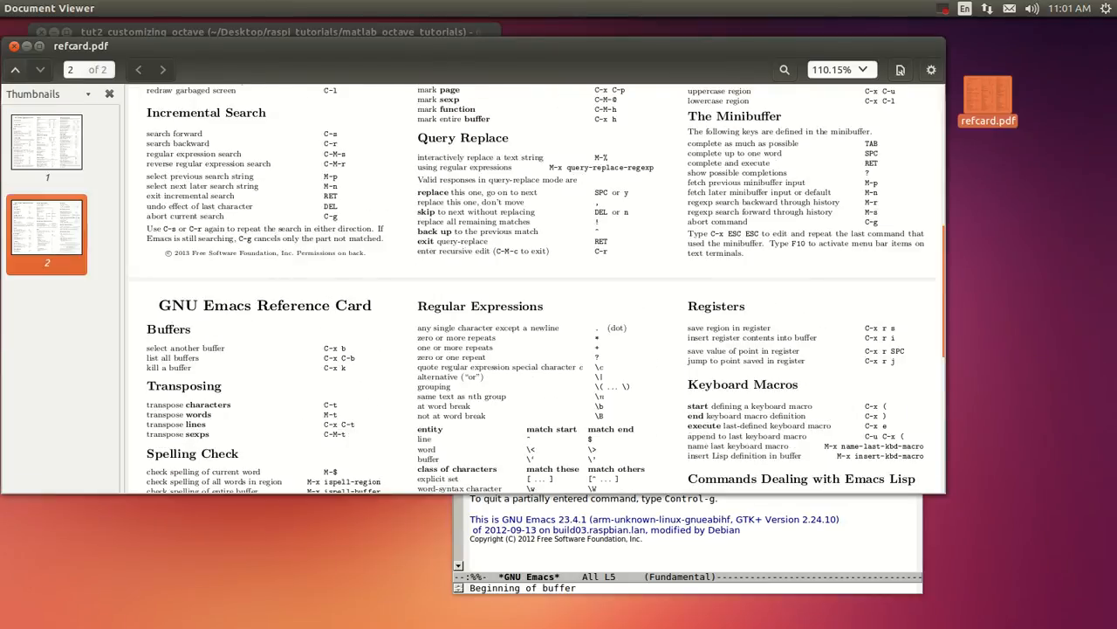
{"action": "scroll", "scroll_direction": "down", "scroll_amount": 3}
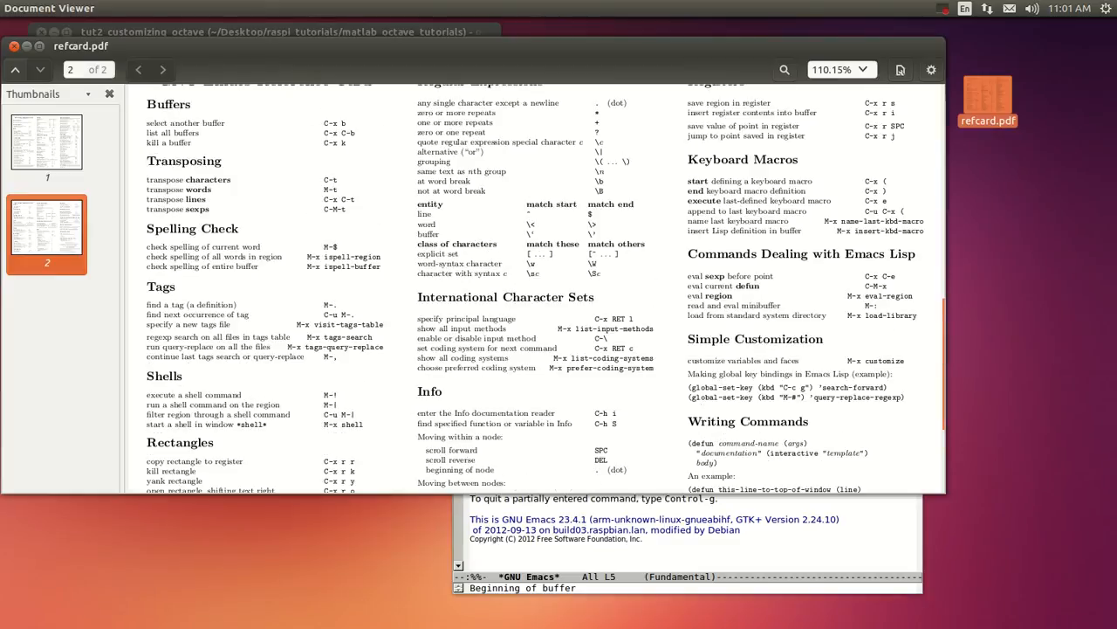
{"action": "left_click", "coordinate": [138, 69]}
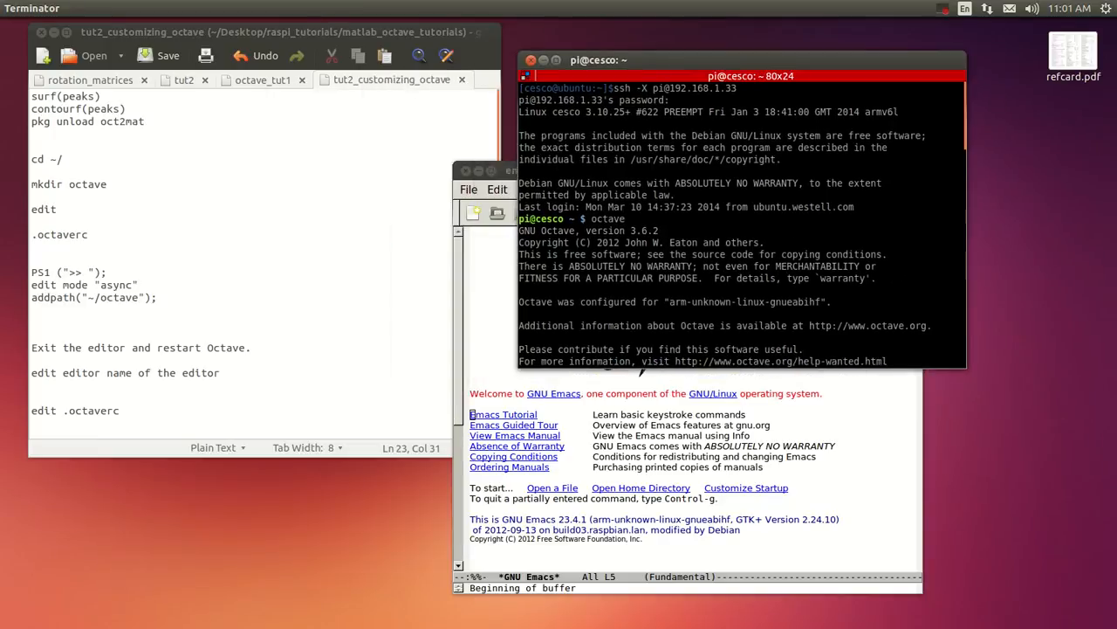
Step: Run ls and edit editor emacs, then enter edit .octaverc
{"action": "type", "text": "ls"}
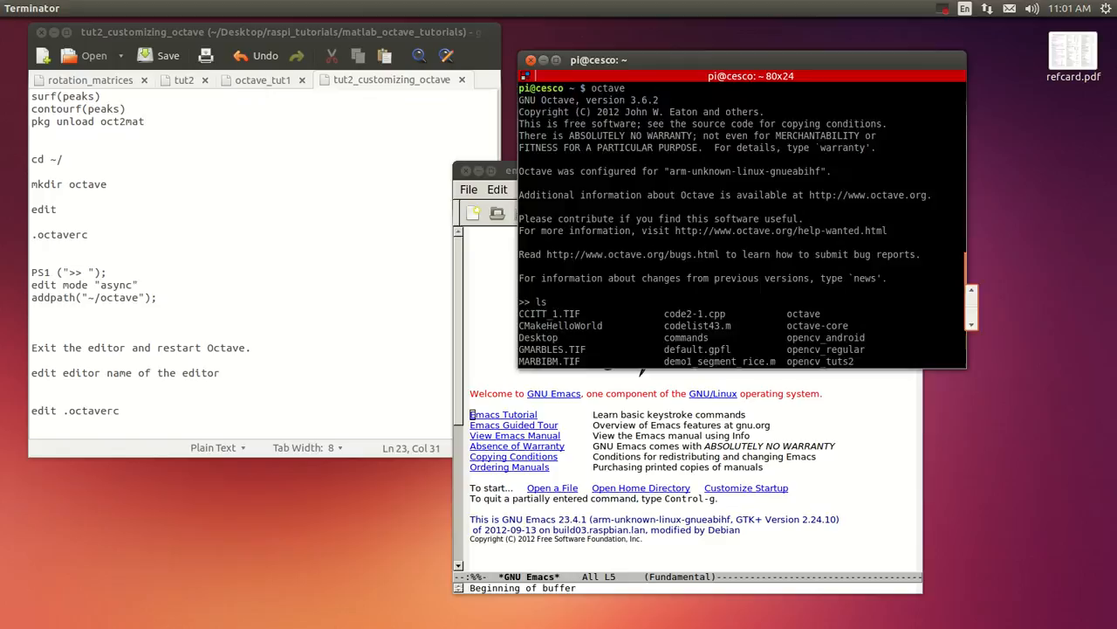
{"action": "type", "text": "edit editor emacs"}
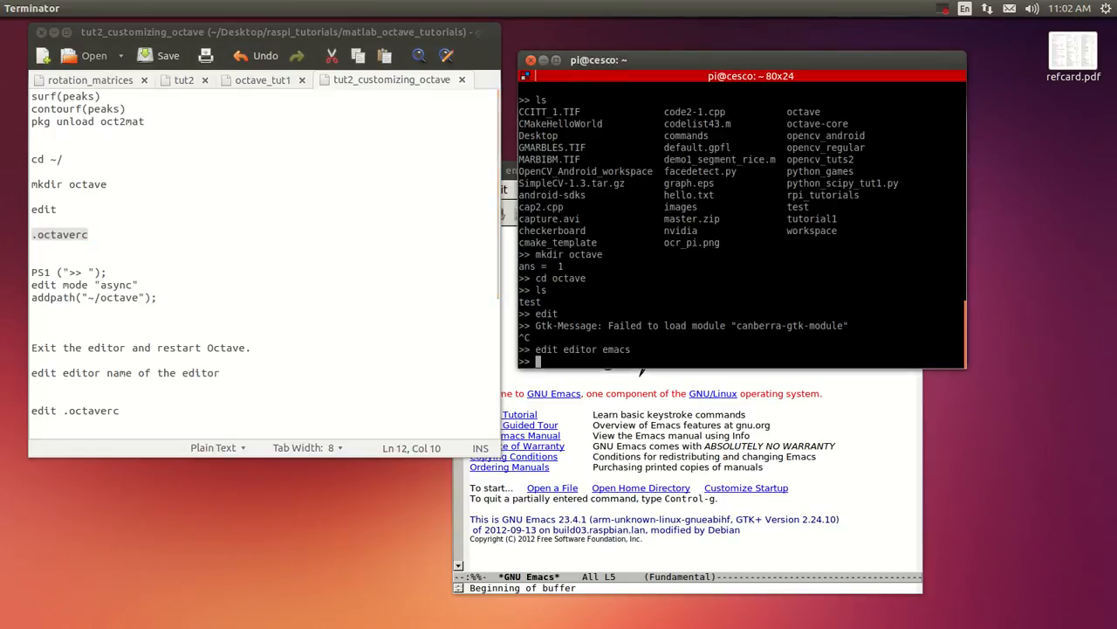
{"action": "type", "text": "ed"}
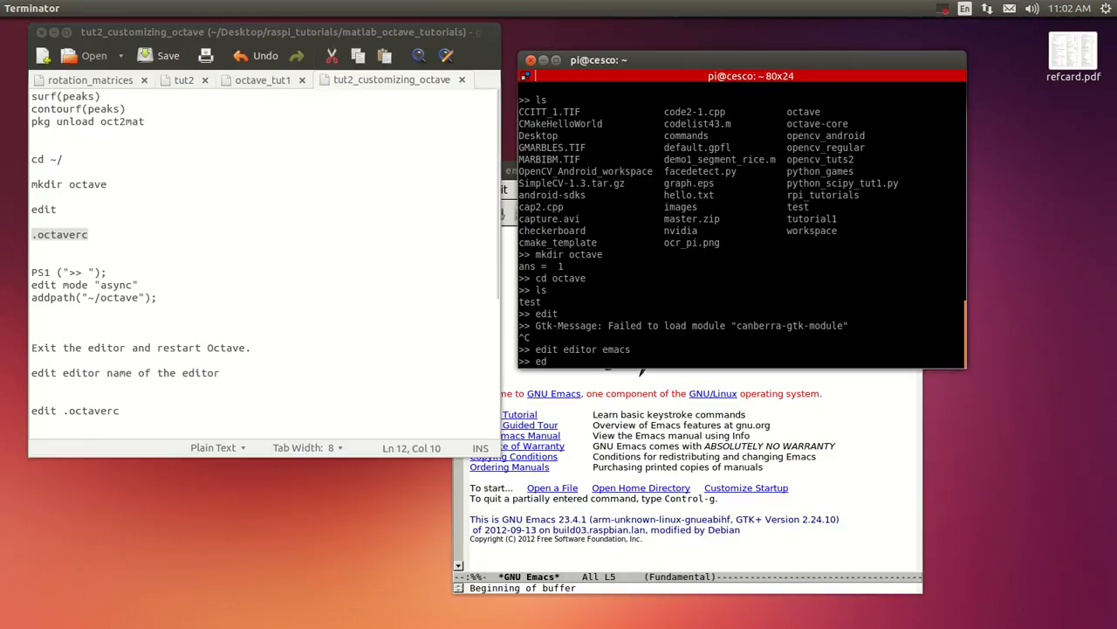
{"action": "type", "text": "edit"}
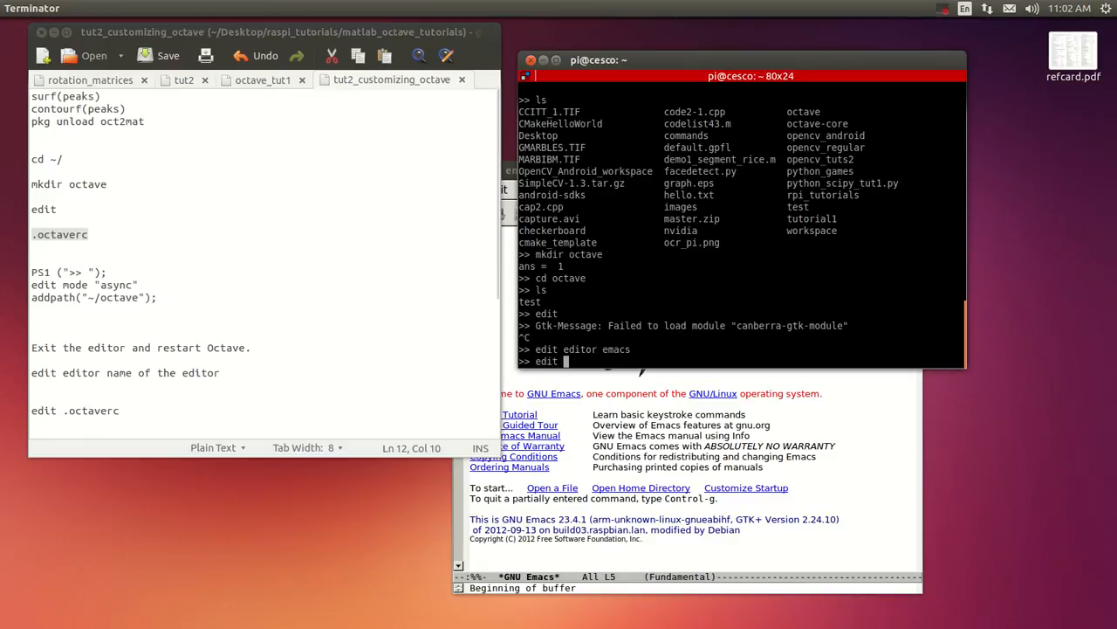
{"action": "type", "text": "."}
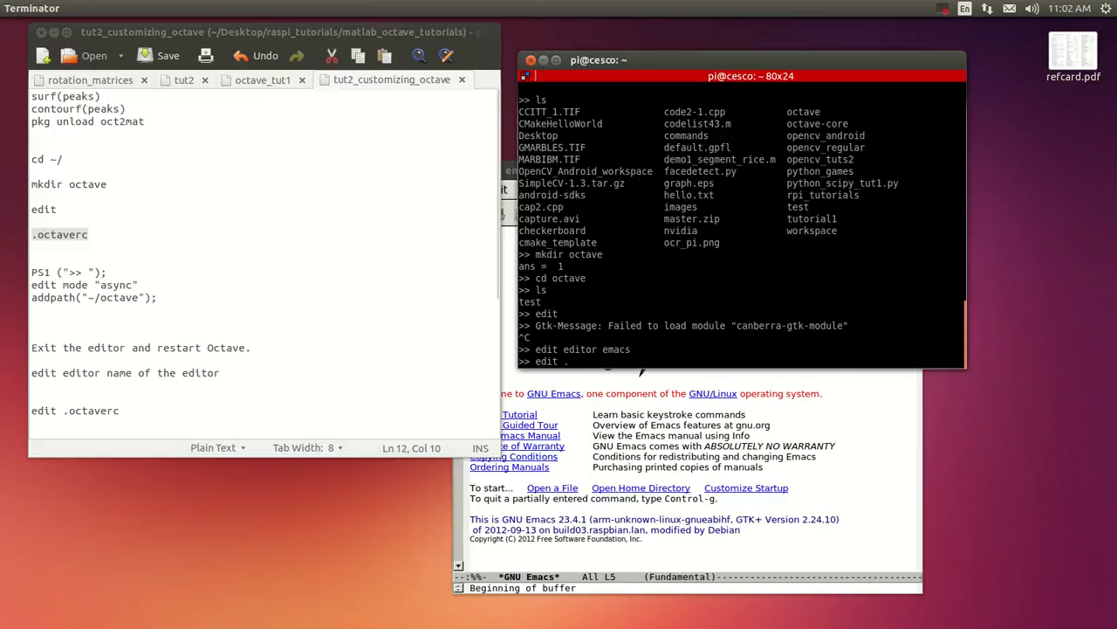
{"action": "type", "text": "octav"}
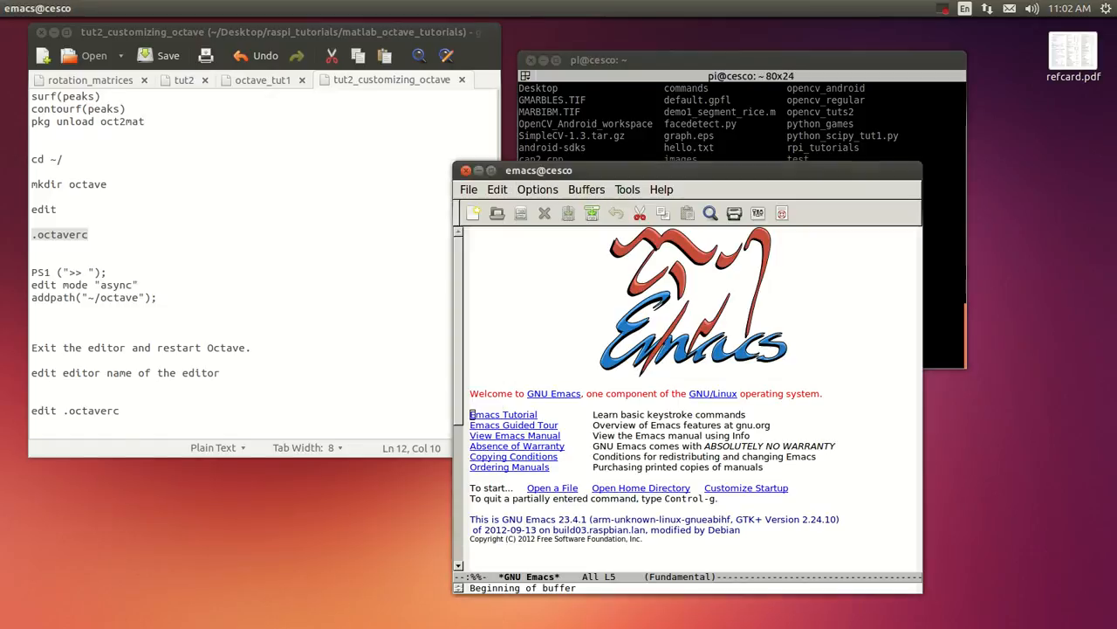
Step: In Emacs open a file, show hidden files, and open .octaverc from the octave folder
{"action": "left_click_drag", "start_coordinate": [538, 171], "coordinate": [570, 127]}
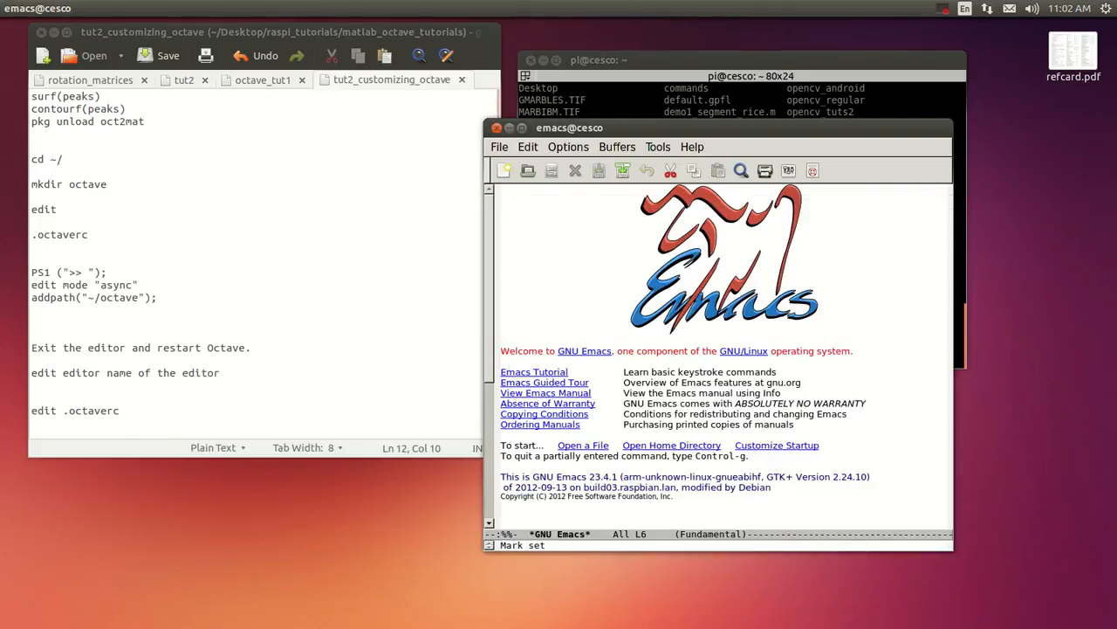
{"action": "left_click", "coordinate": [500, 147]}
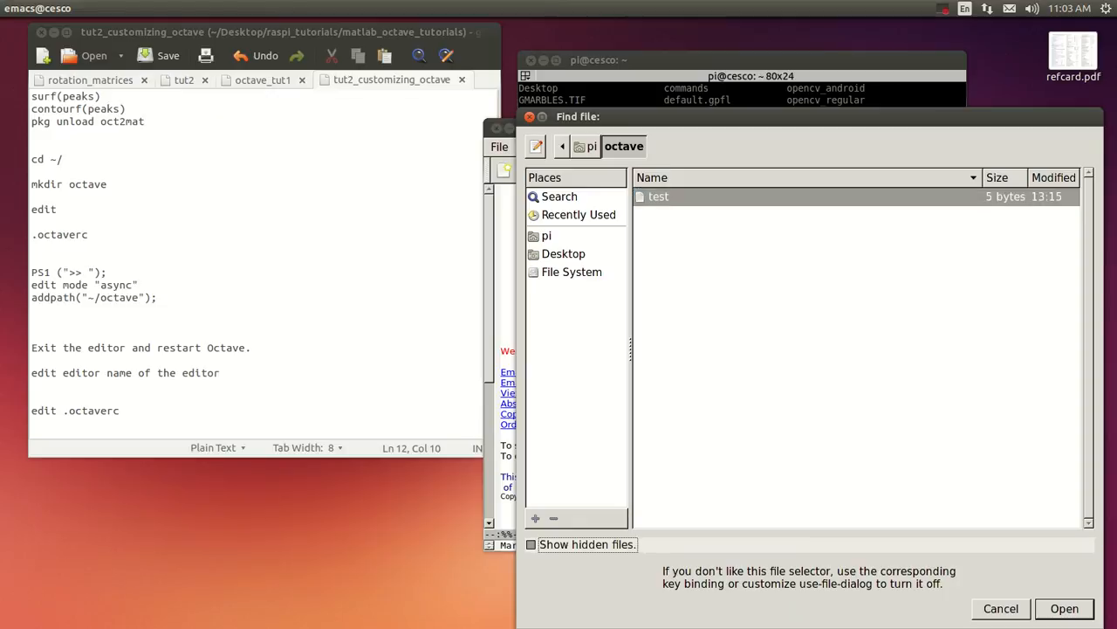
{"action": "left_click", "coordinate": [531, 545]}
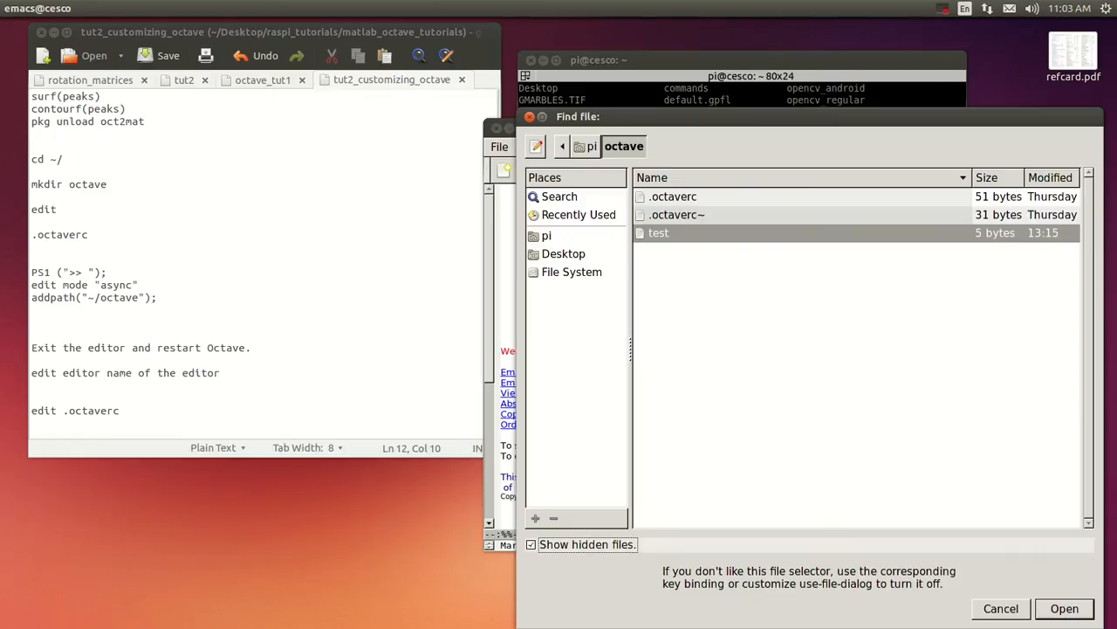
{"action": "left_click", "coordinate": [531, 545]}
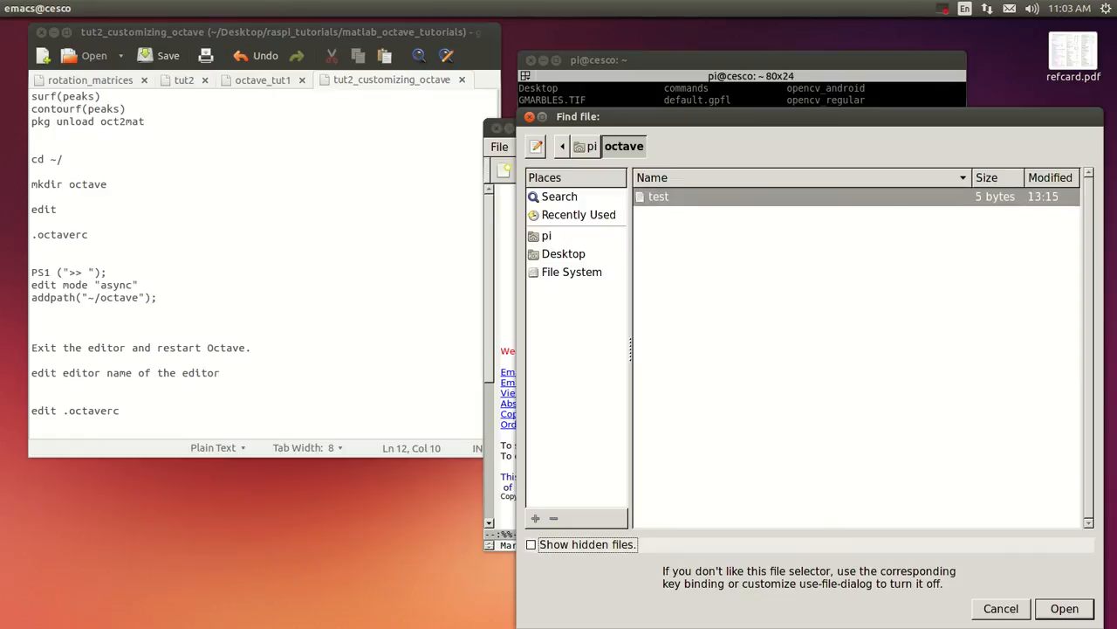
{"action": "left_click", "coordinate": [530, 545]}
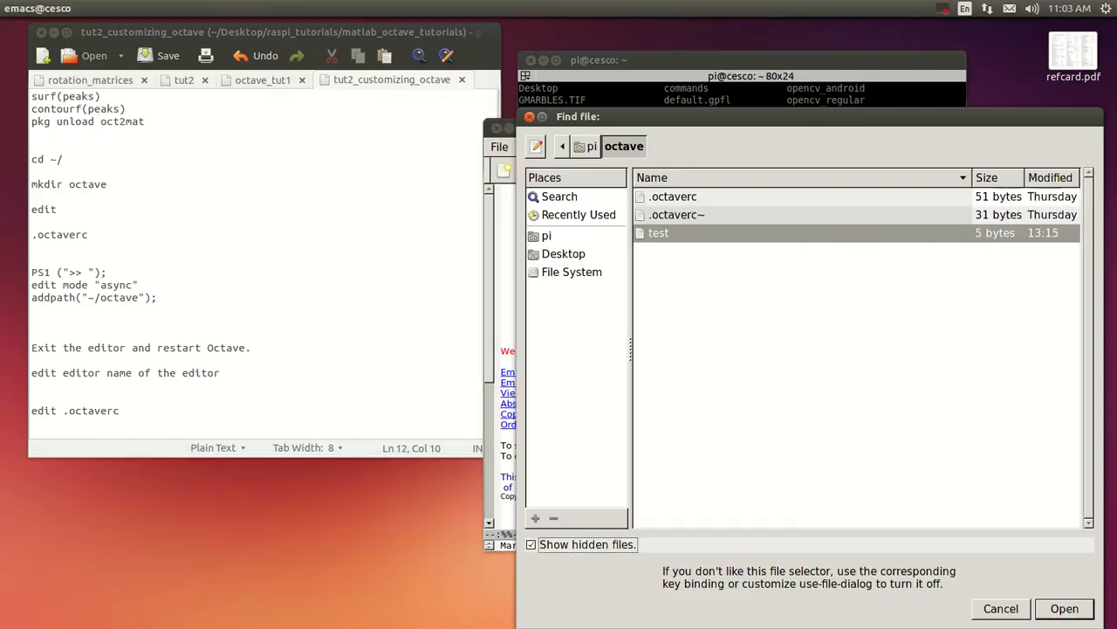
{"action": "left_click", "coordinate": [674, 195]}
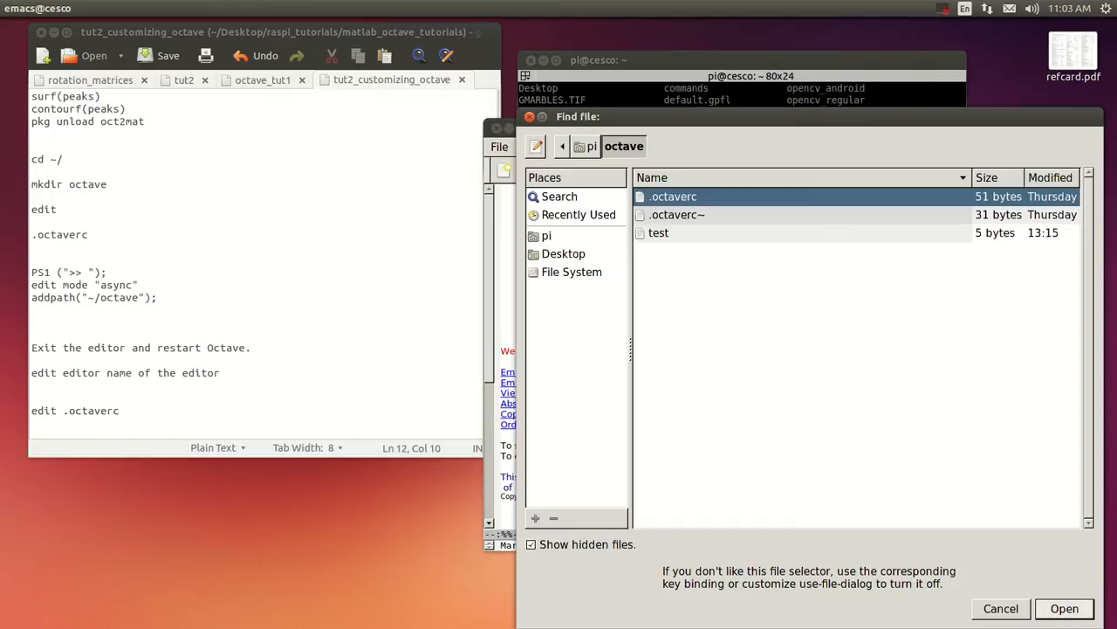
{"action": "left_click", "coordinate": [1065, 607]}
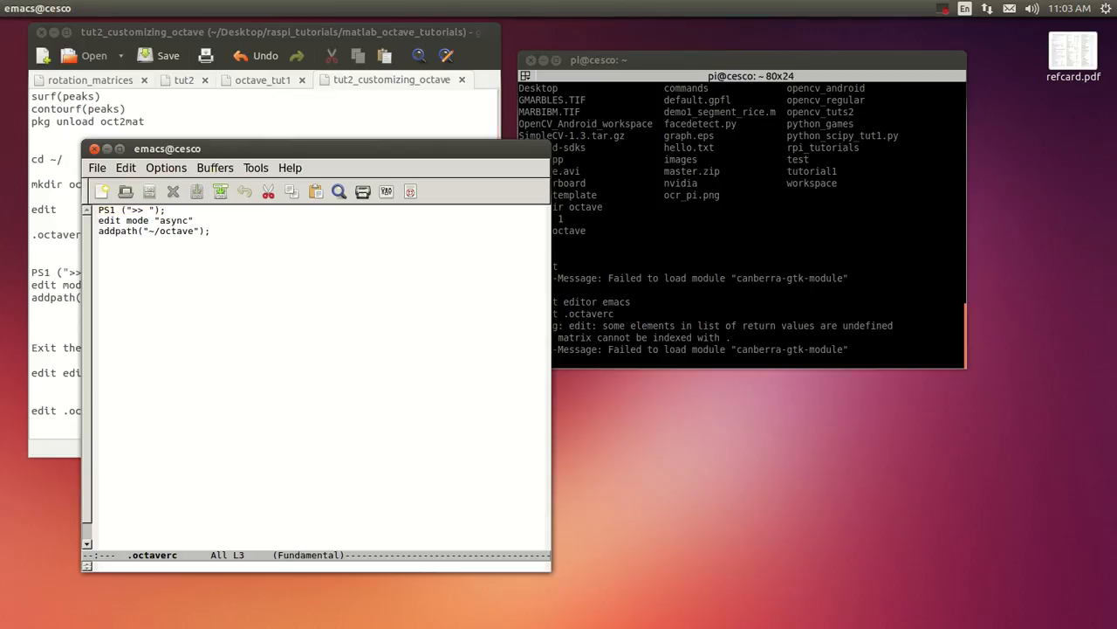
Step: Select the edit mode async and addpath lines and the PS1 prompt line in .octaverc
{"action": "left_click_drag", "start_coordinate": [98, 220], "coordinate": [210, 230]}
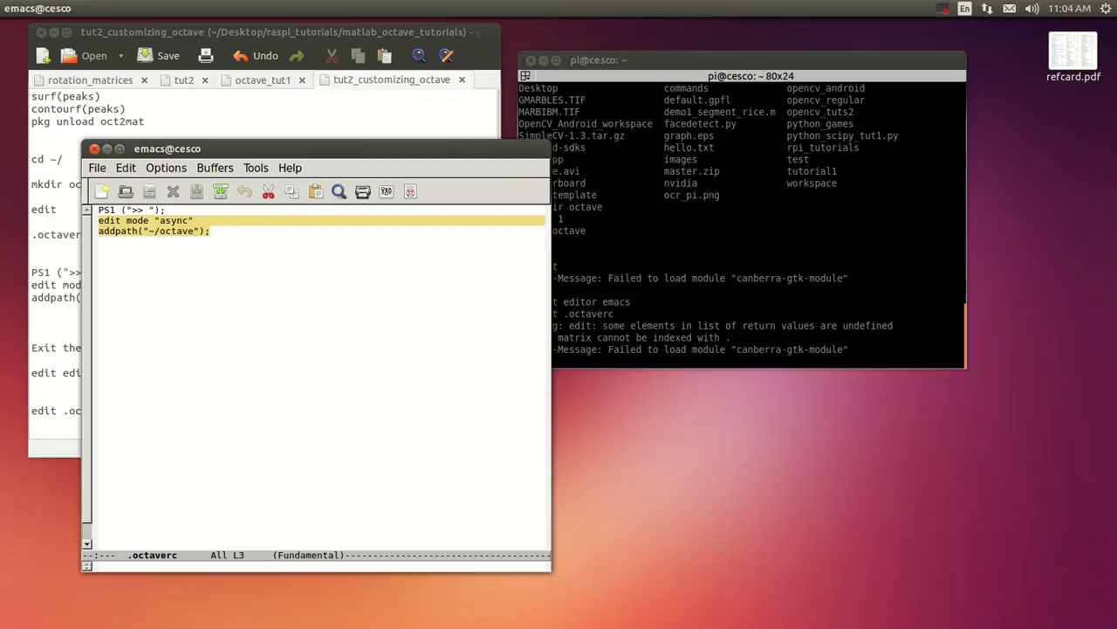
{"action": "left_click_drag", "start_coordinate": [168, 148], "coordinate": [434, 148]}
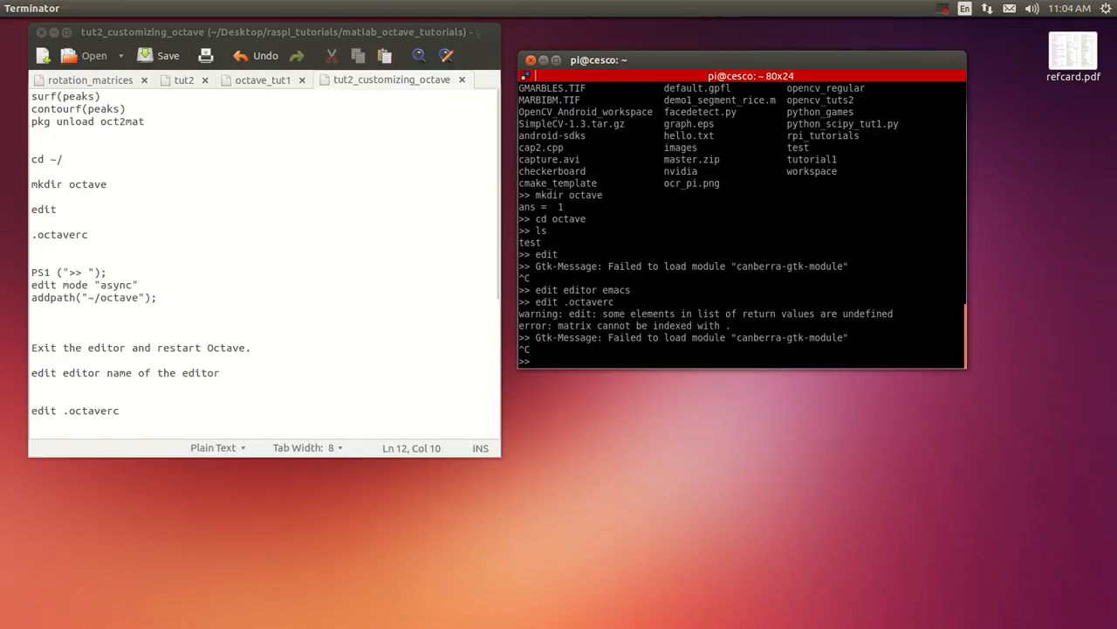
Step: Run path, page to the end of the listing with Space, and quit the pager with q
{"action": "key", "text": "Return"}
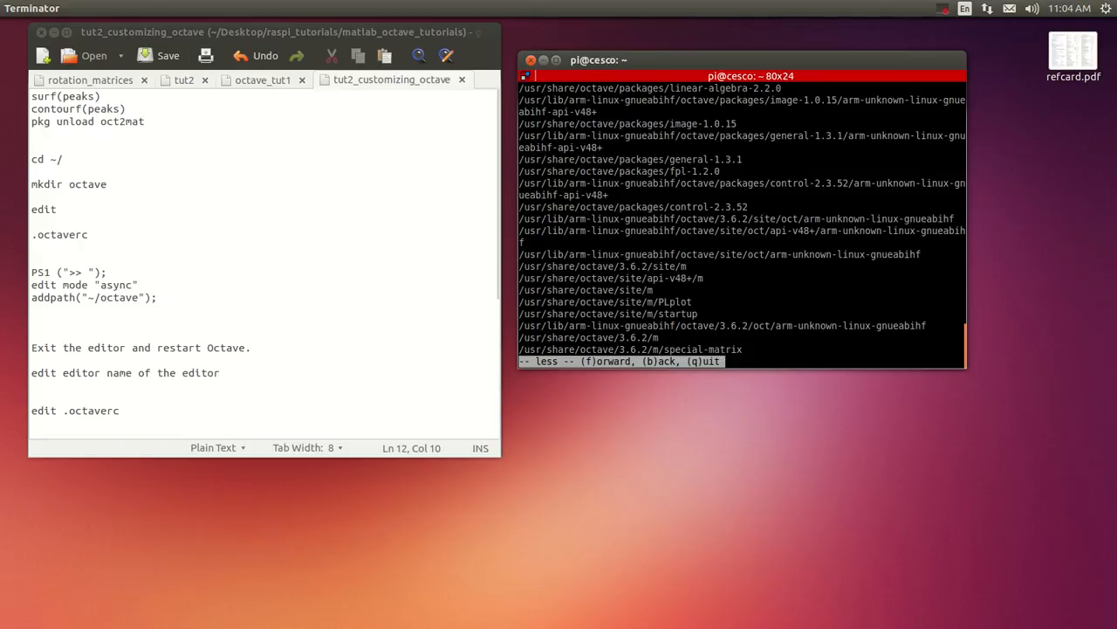
{"action": "key", "text": "space"}
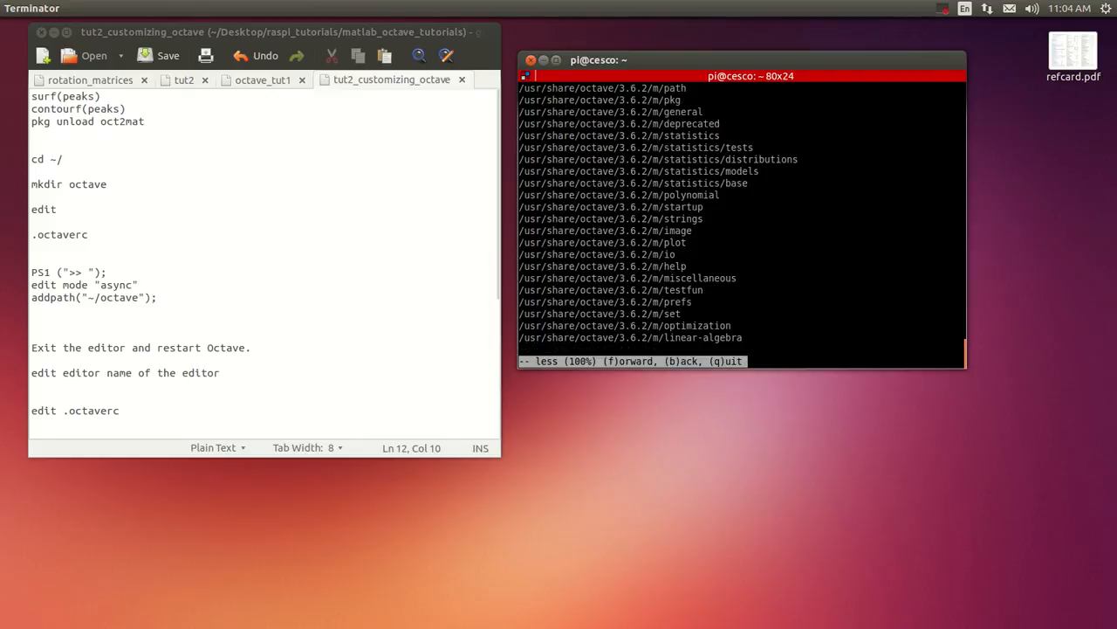
{"action": "key", "text": "q"}
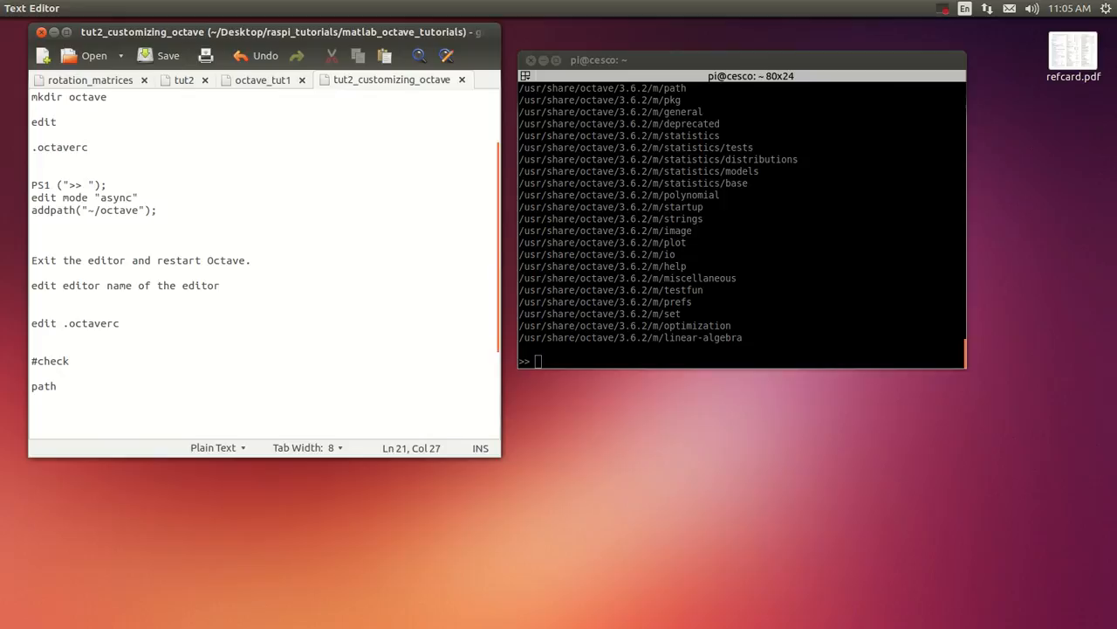
Step: Run pkg list to show installed packages with versions and directories
{"action": "left_click", "coordinate": [742, 60]}
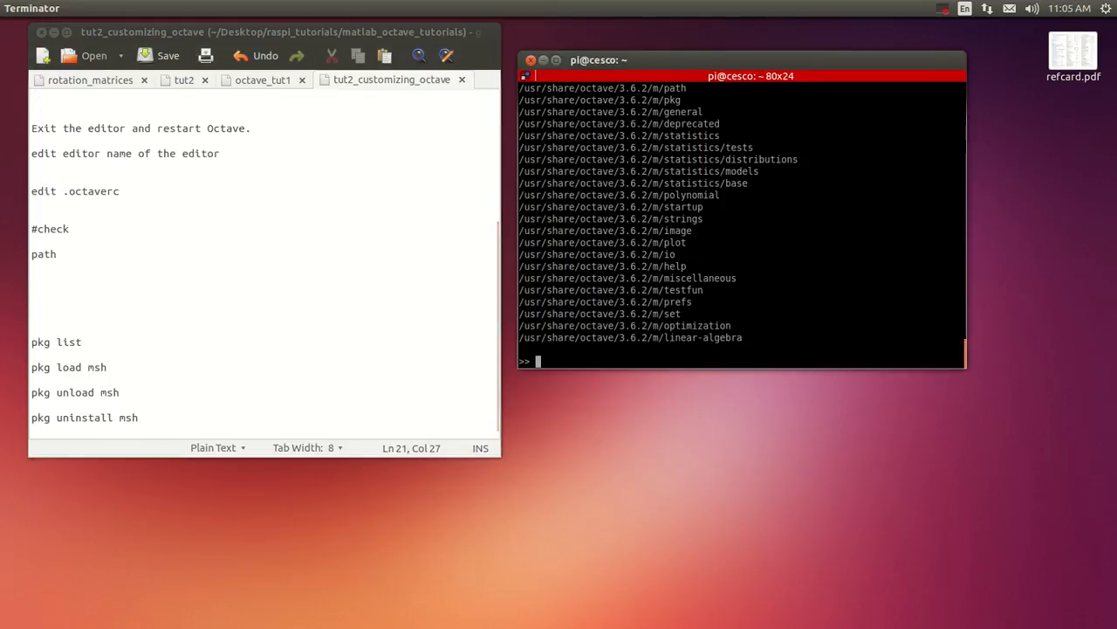
{"action": "type", "text": "p"}
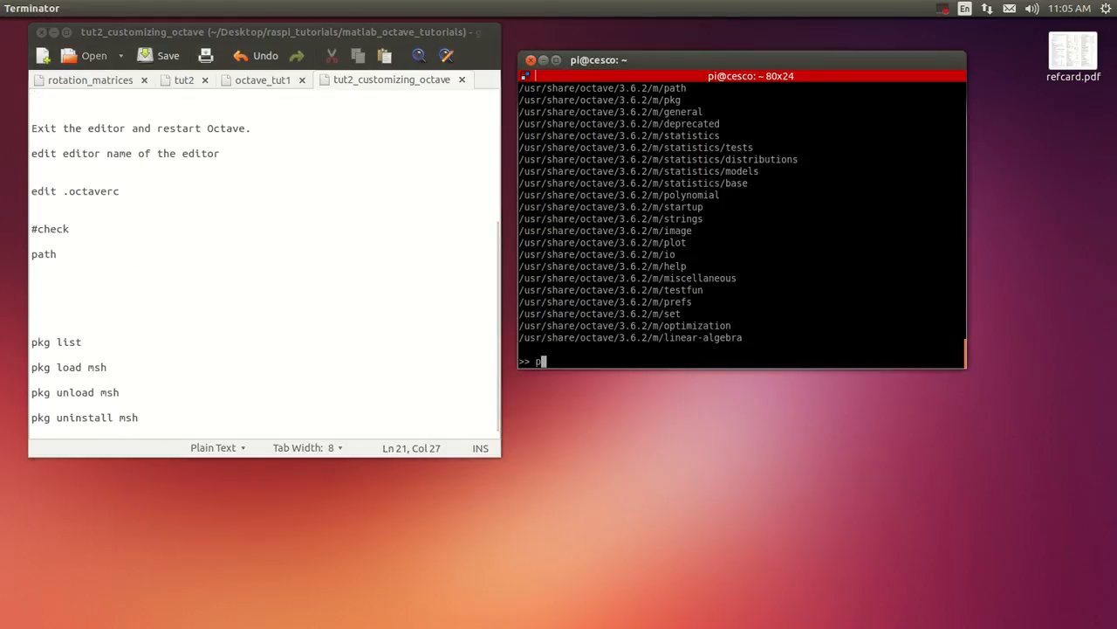
{"action": "type", "text": "kg lit"}
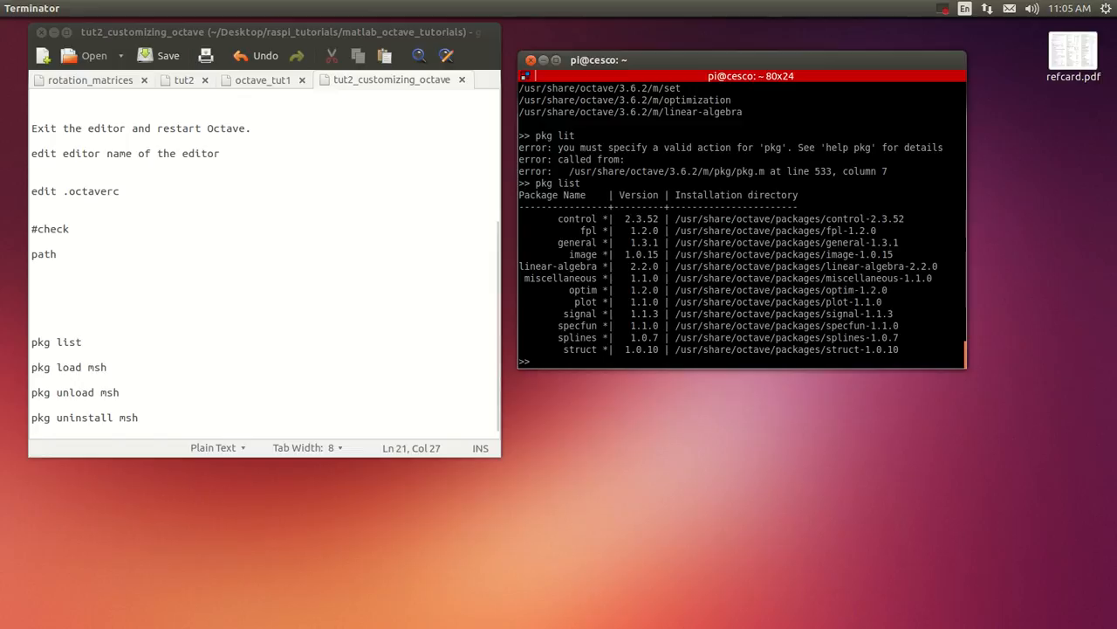
{"action": "type", "text": "pkg unload p"}
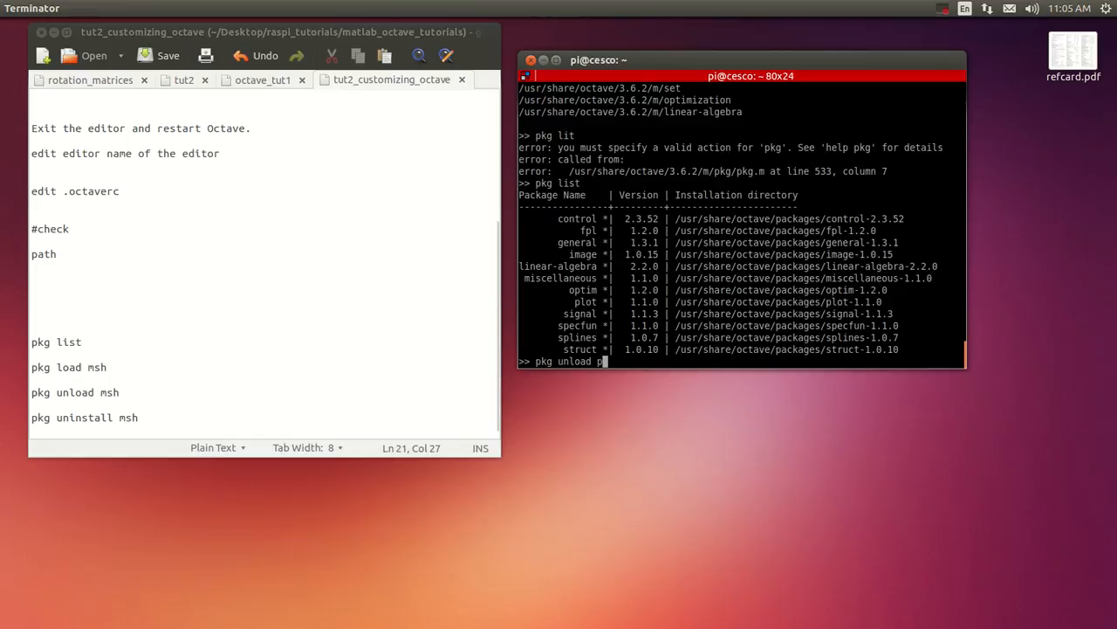
Step: Start typing a pkg unload command, correcting the package name as it goes
{"action": "key", "text": "backspace"}
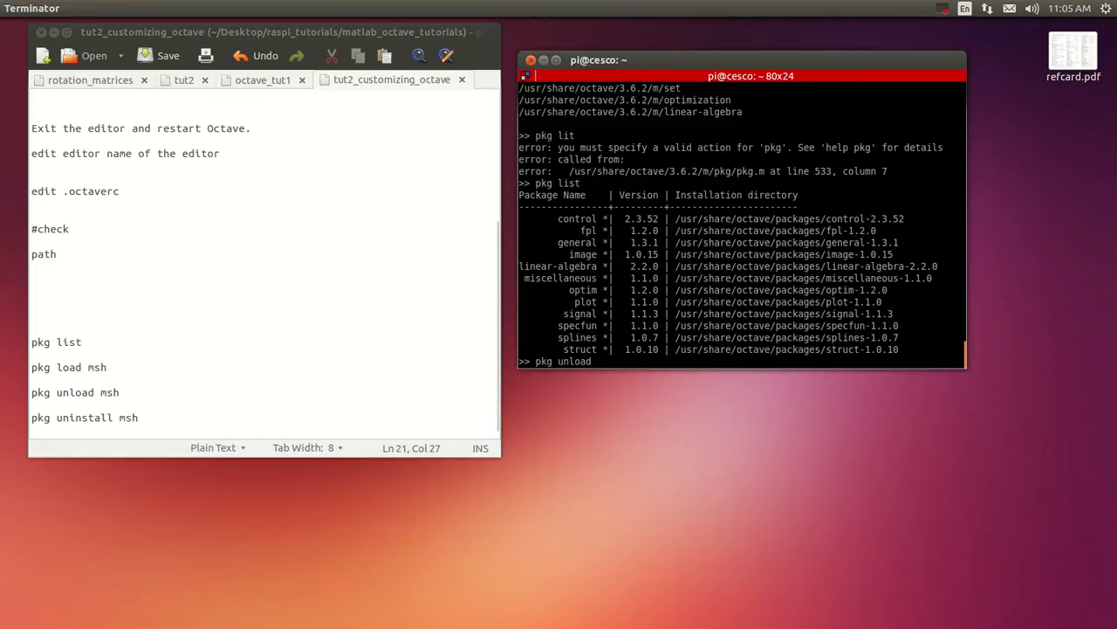
{"action": "type", "text": "plo"}
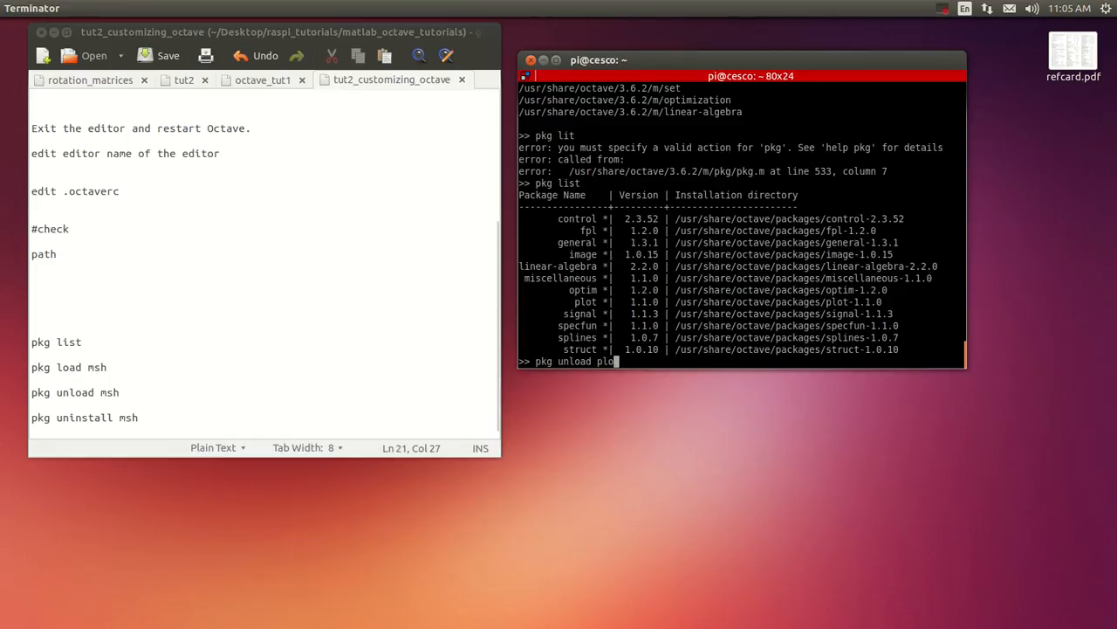
{"action": "key", "text": "BackSpace"}
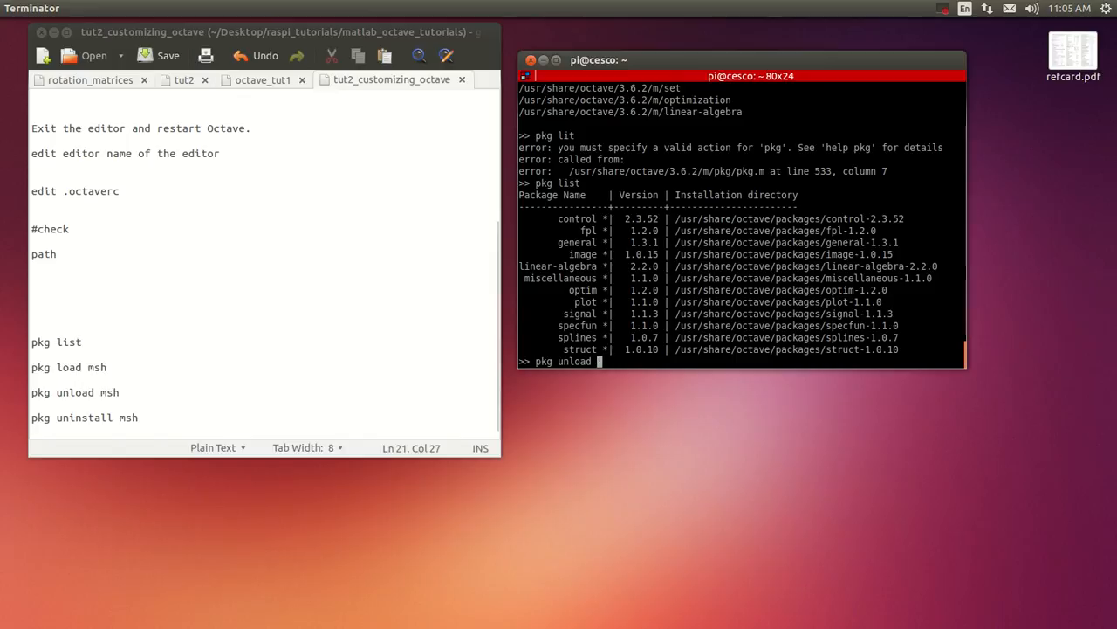
{"action": "key", "text": "BackSpace"}
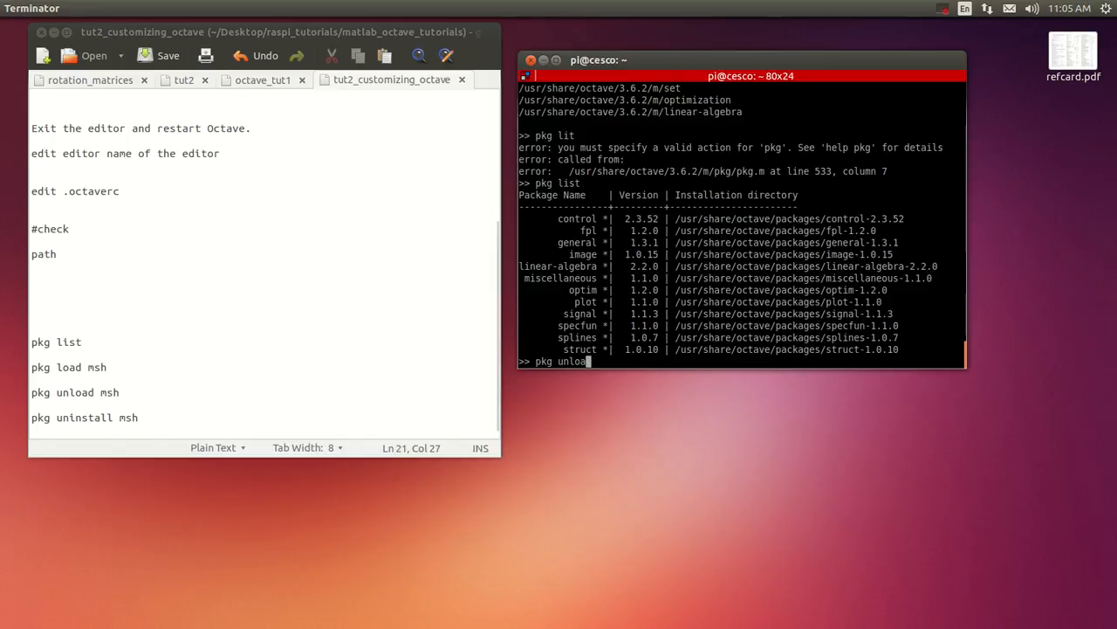